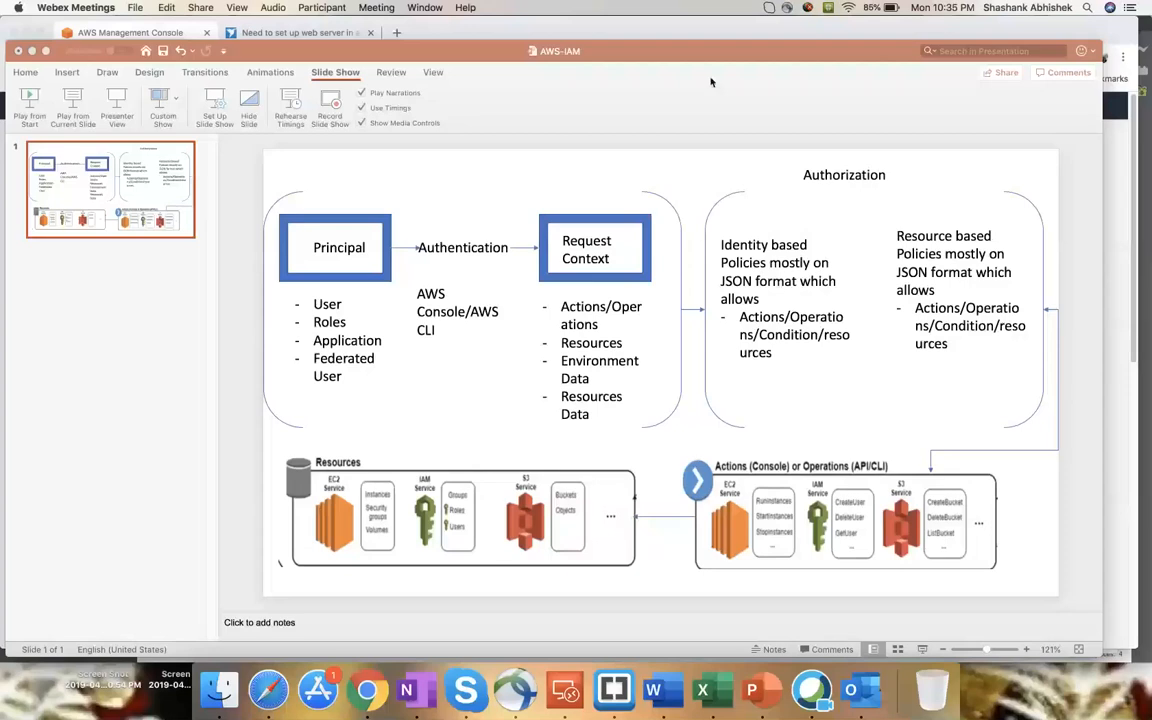
mouse_move(716, 80)
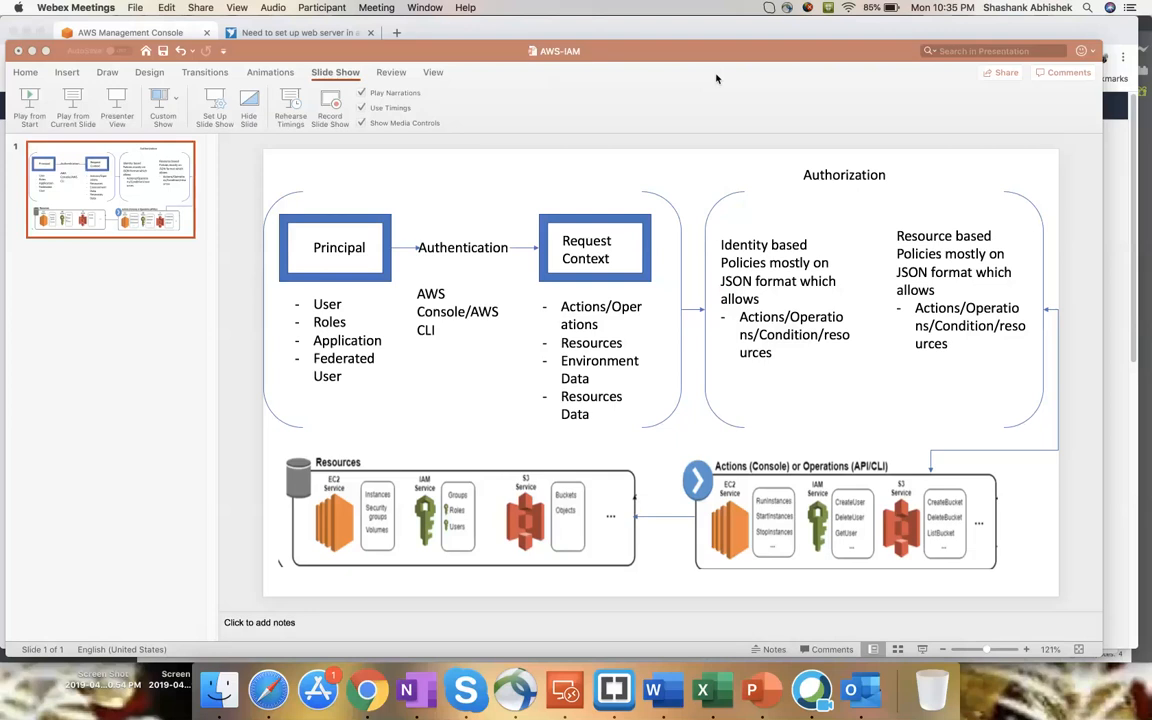
mouse_move(468, 72)
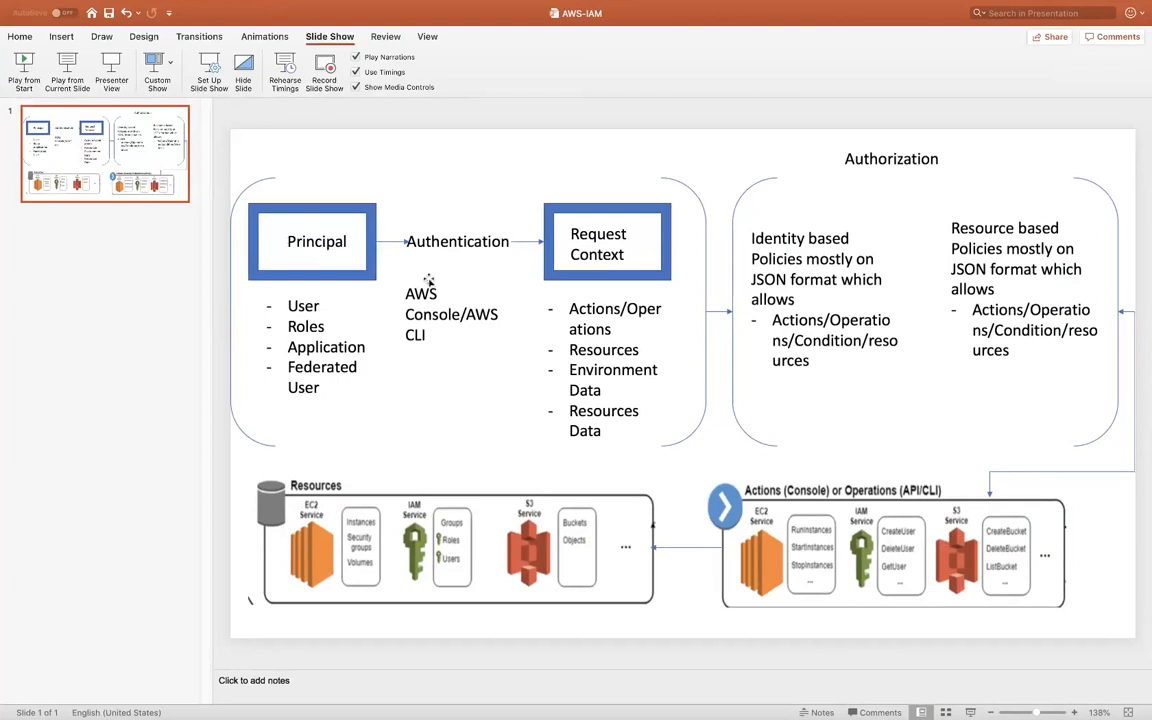
mouse_move(668, 292)
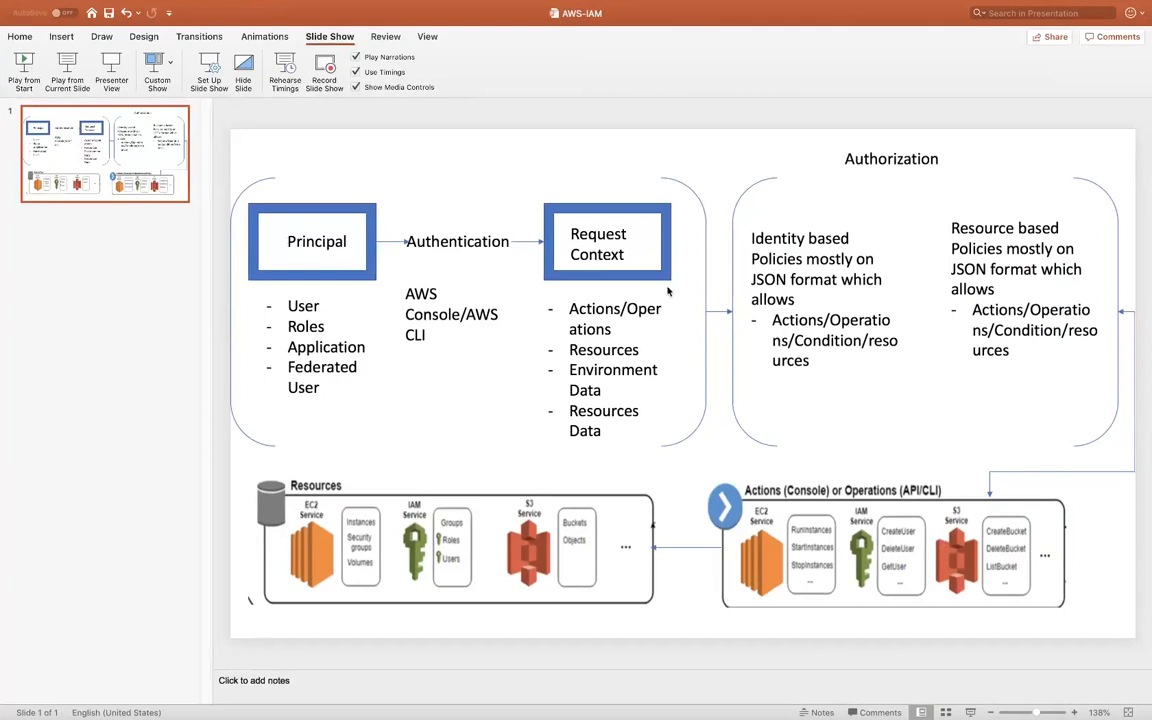
mouse_move(830, 502)
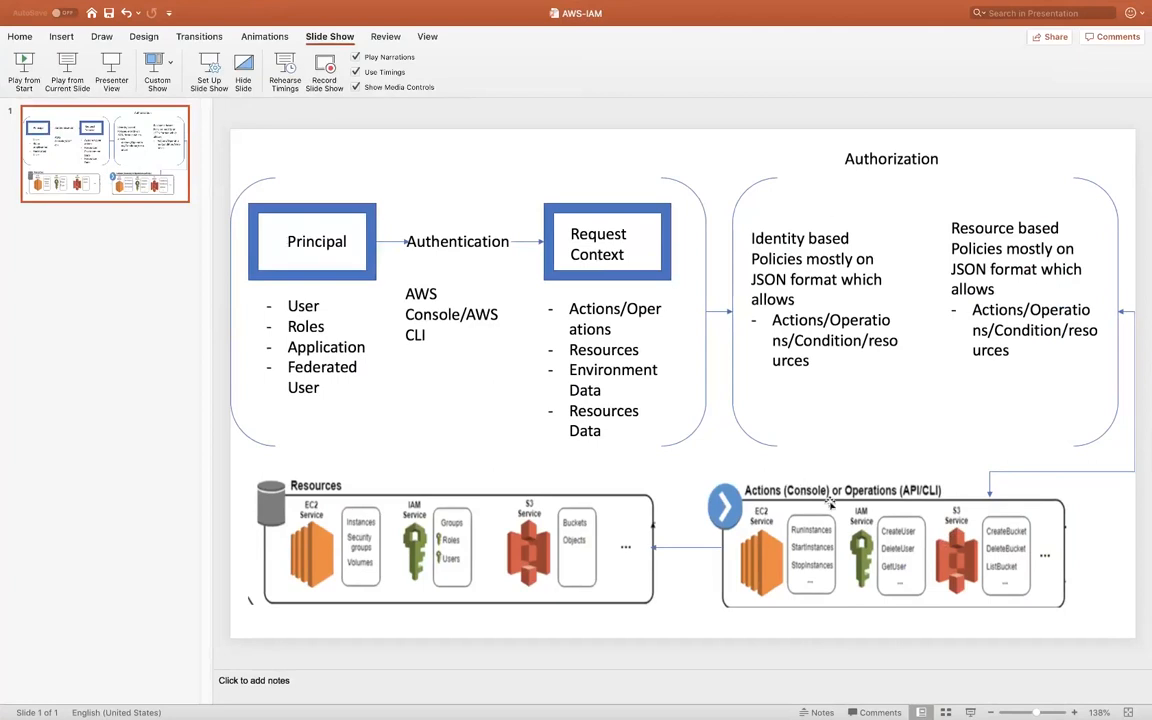
mouse_move(368, 530)
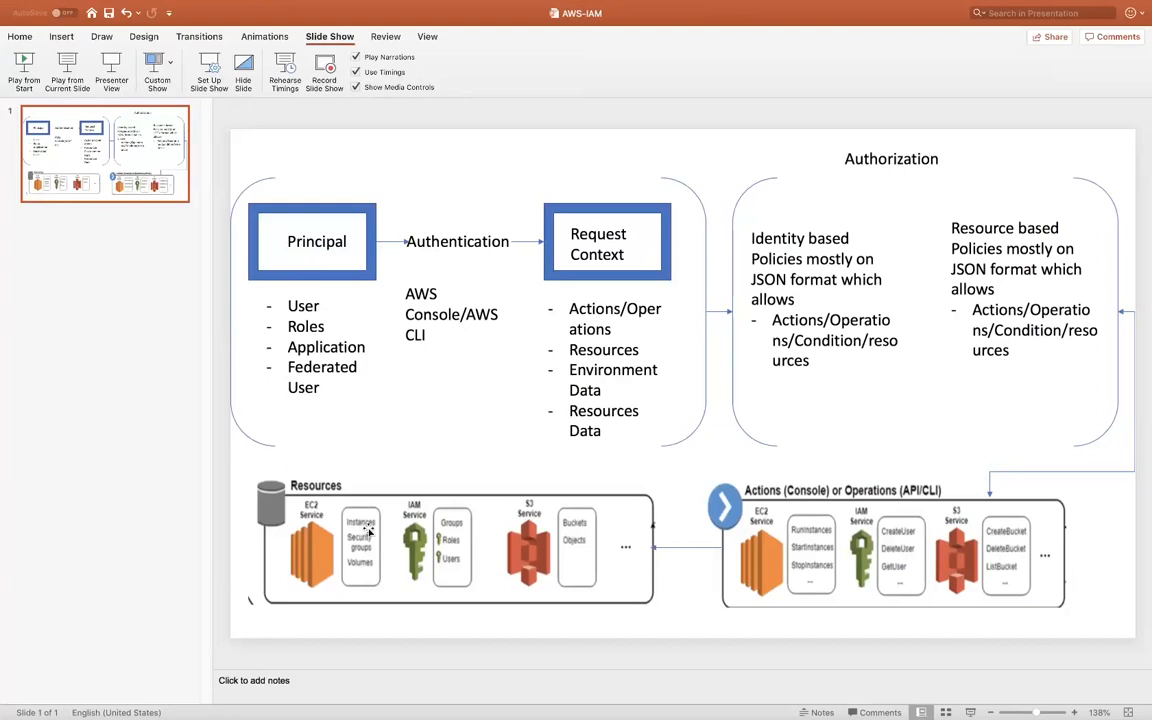
mouse_move(368, 528)
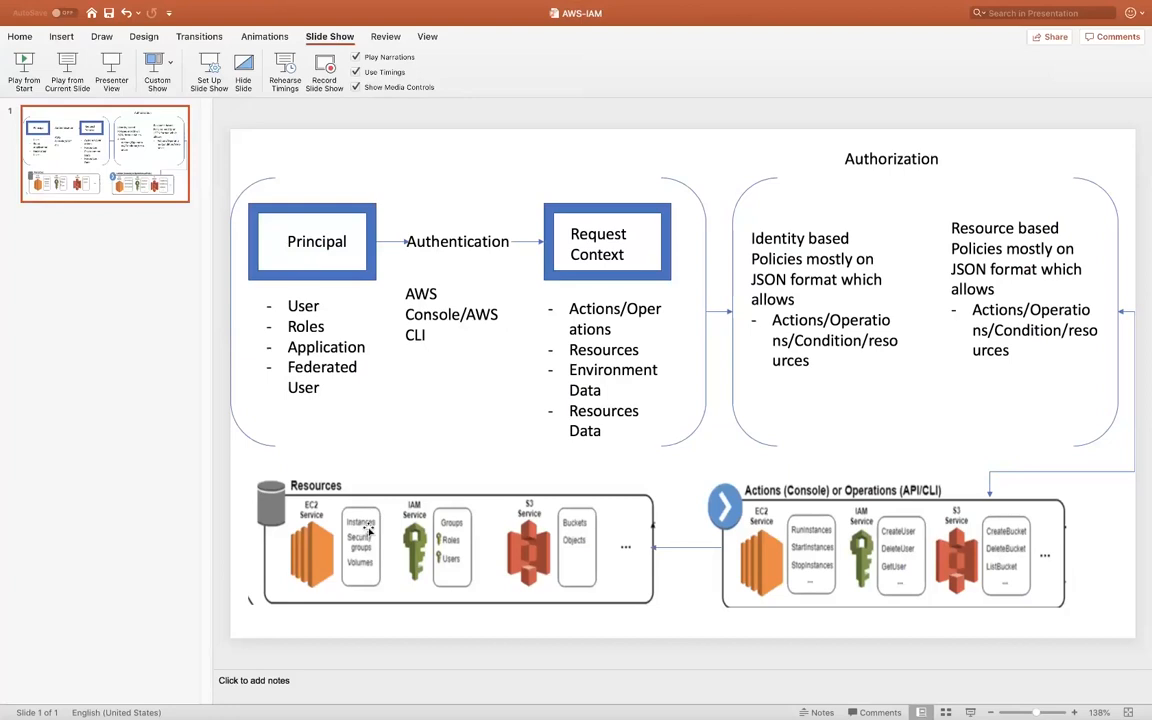
Step: Select the Authentication and AWS Console/CLI labels on the slide, then bring up the AWS console
left_click(316, 240)
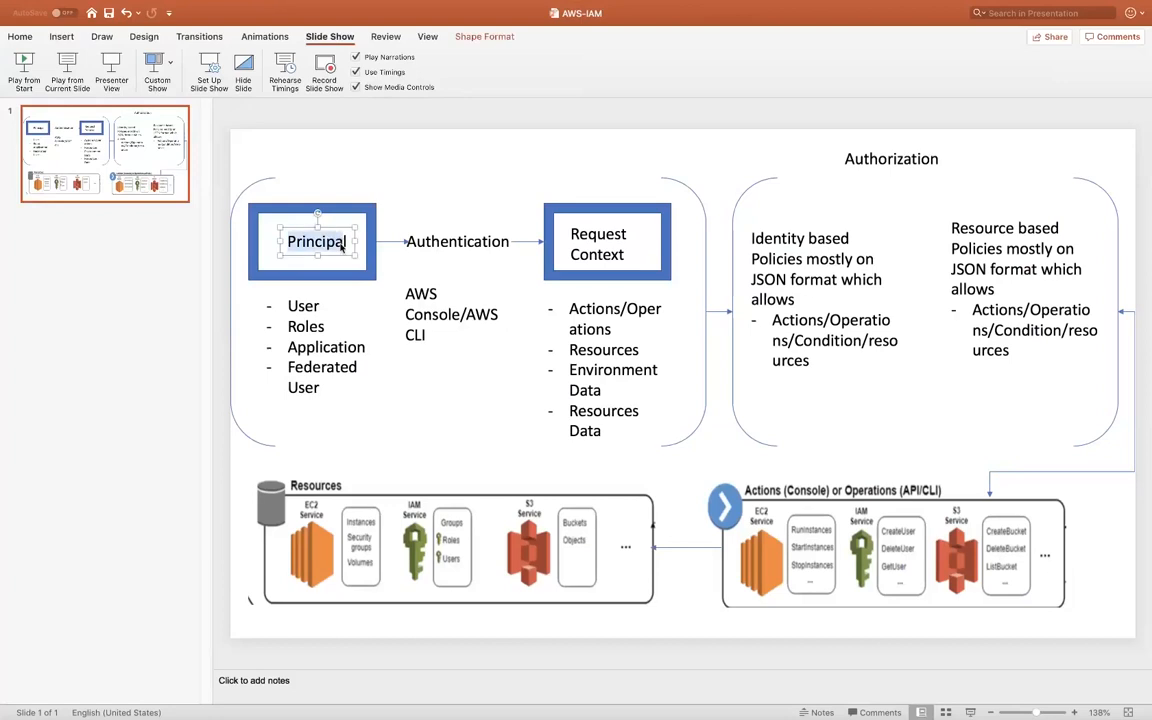
left_click(458, 240)
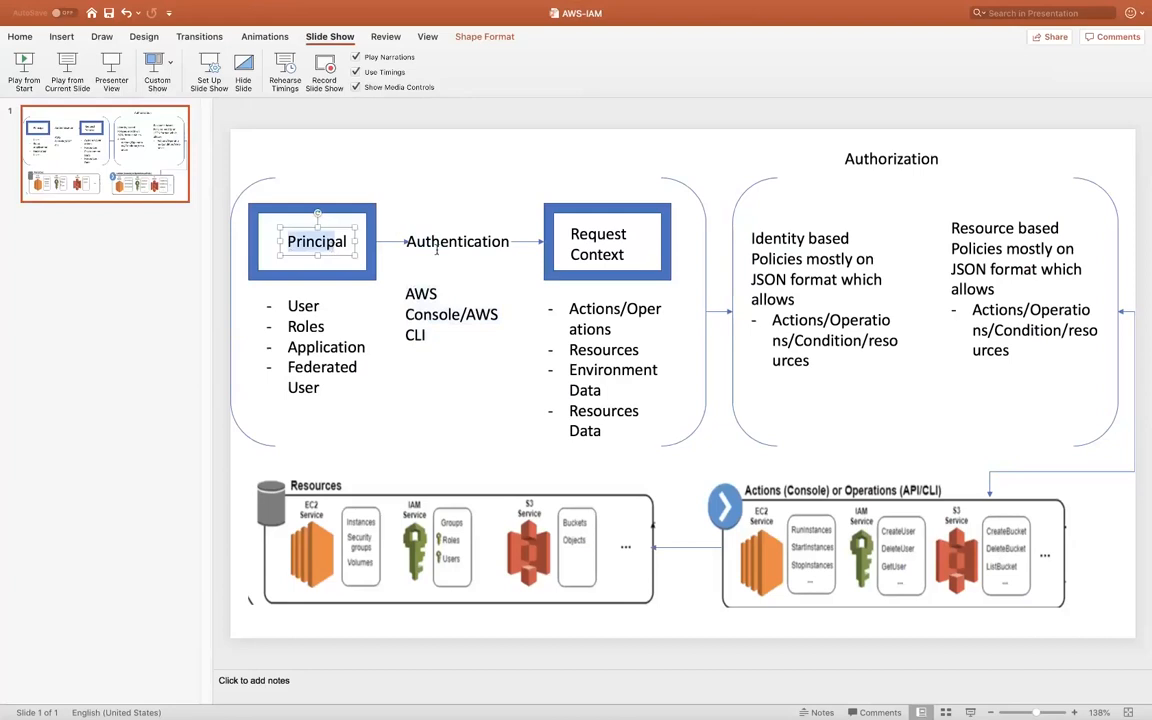
mouse_move(576, 292)
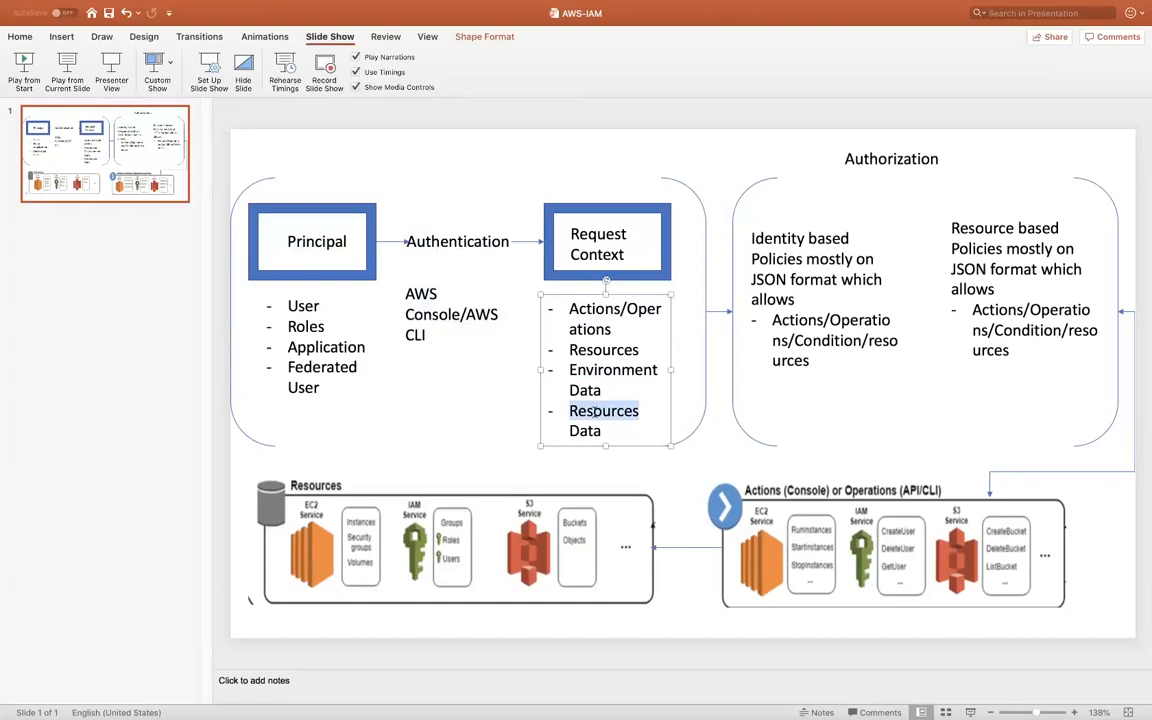
mouse_move(400, 388)
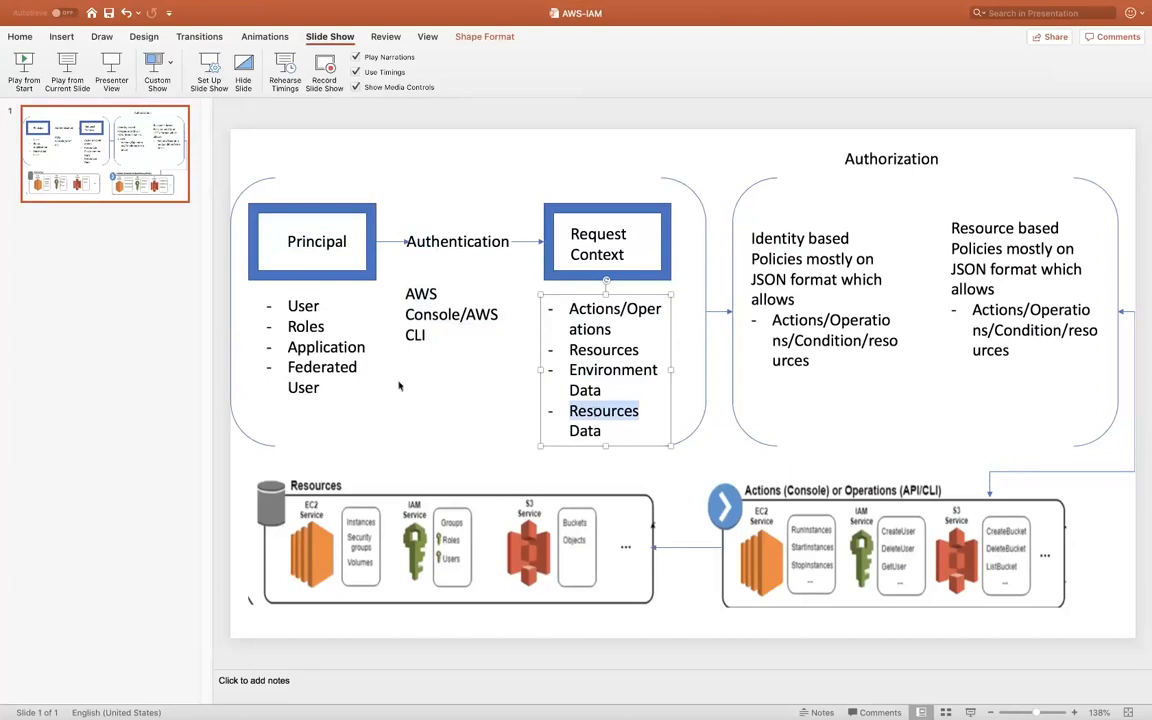
mouse_move(650, 456)
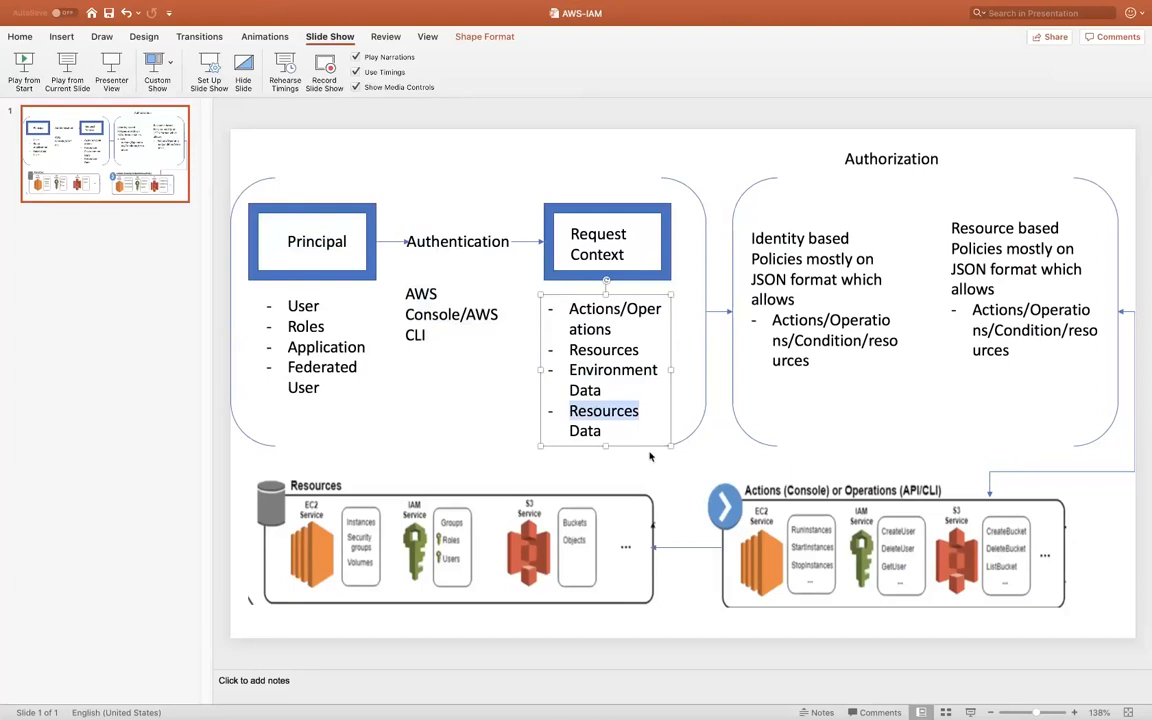
mouse_move(800, 304)
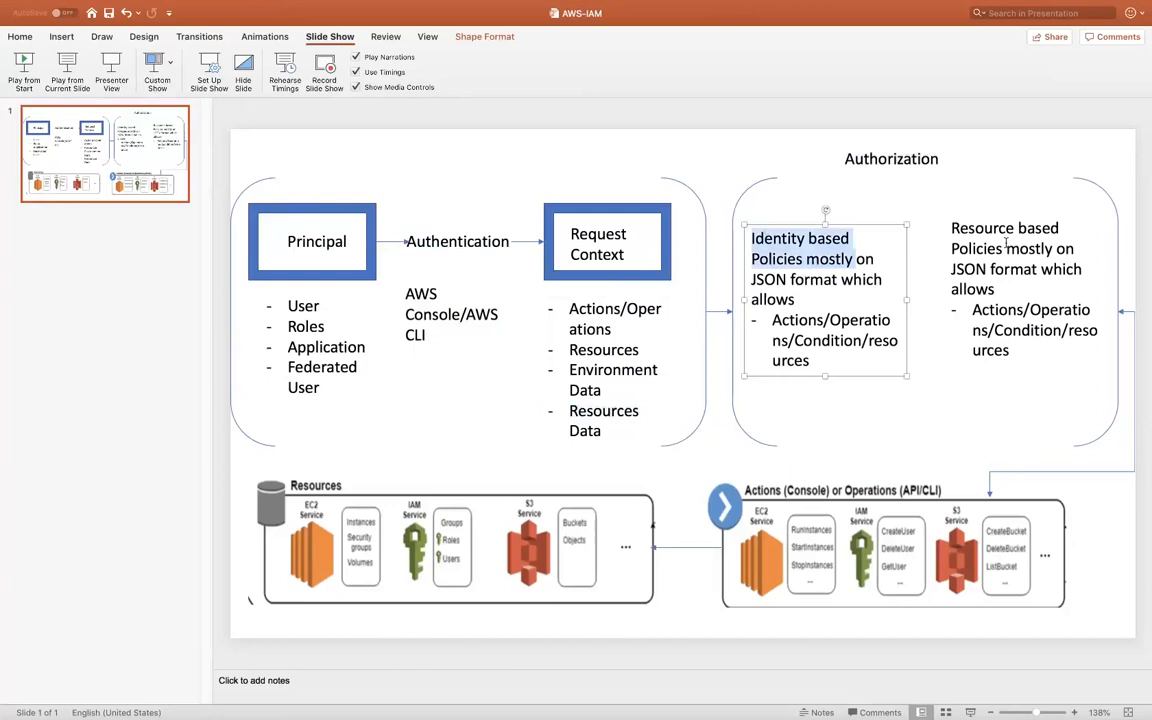
left_click(1016, 248)
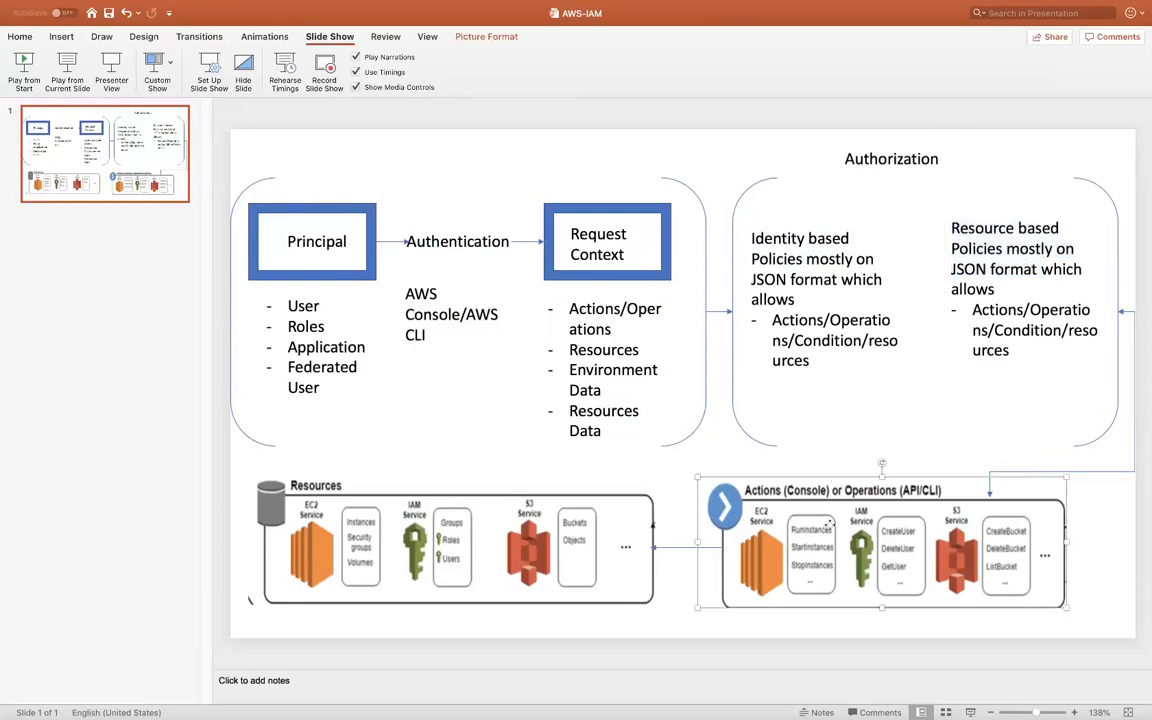
mouse_move(646, 444)
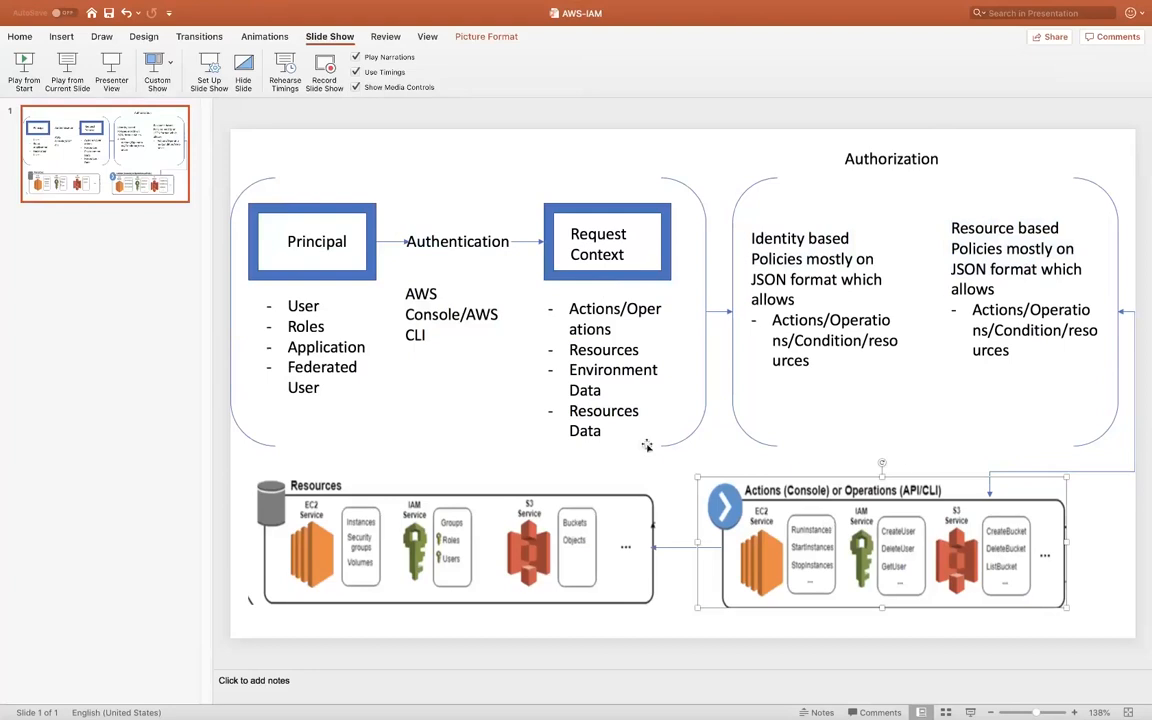
mouse_move(904, 474)
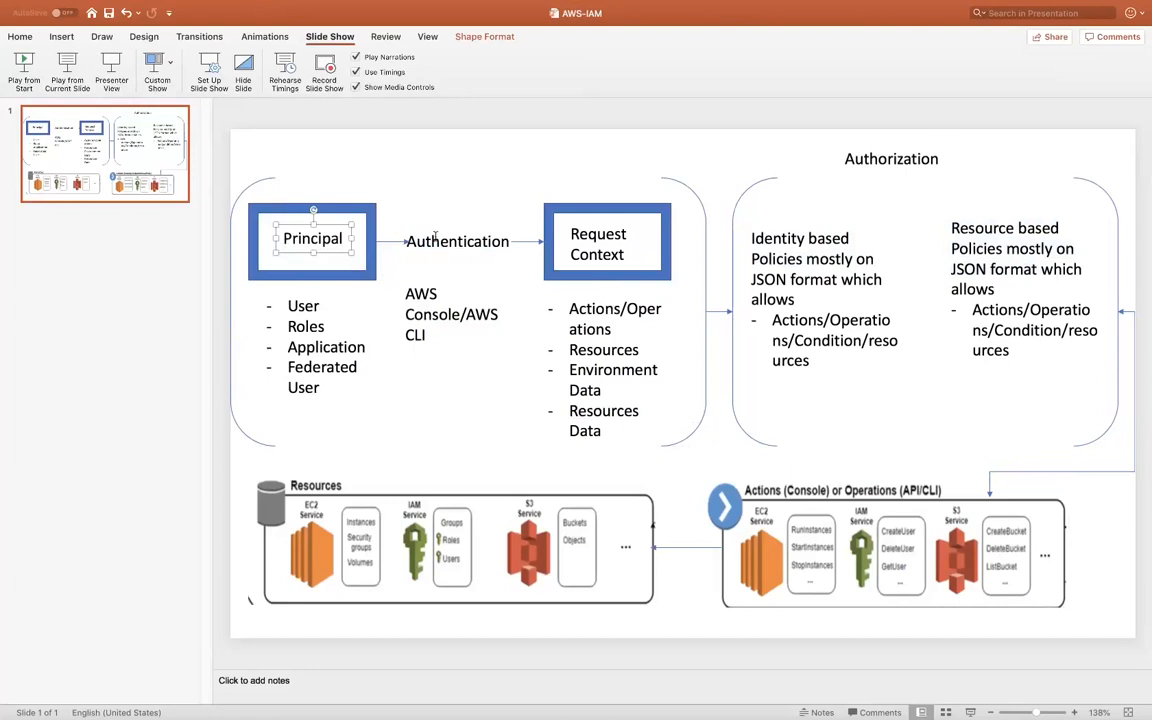
double_click(432, 316)
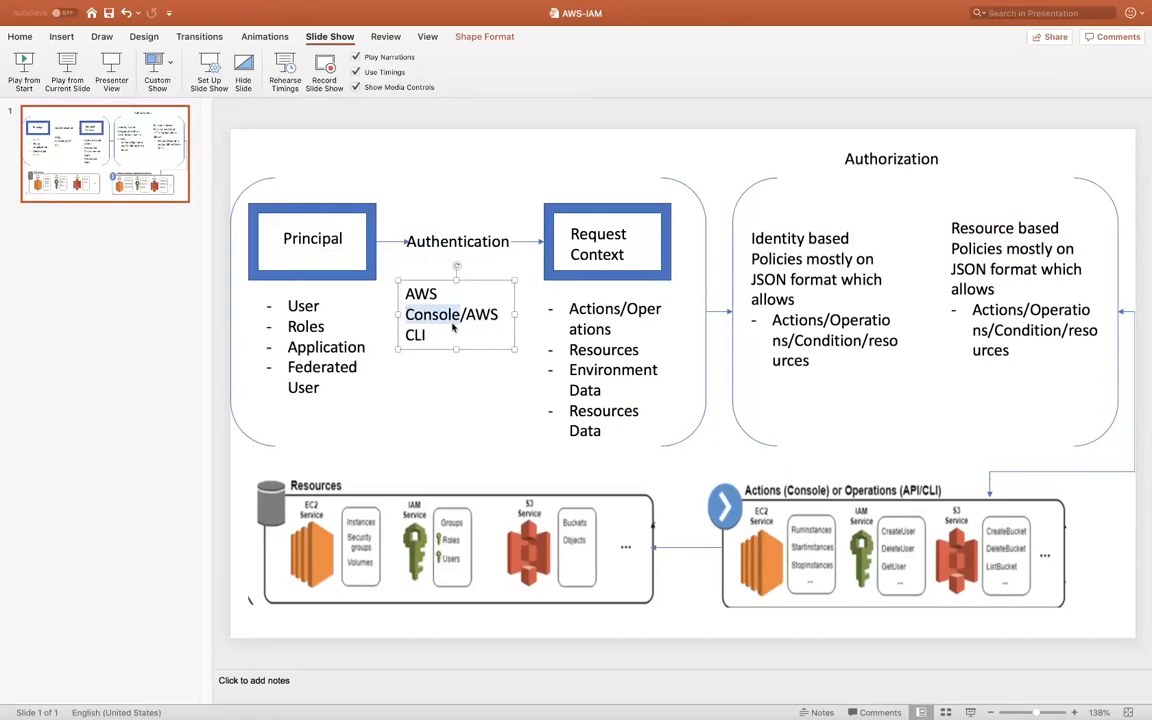
left_click(456, 240)
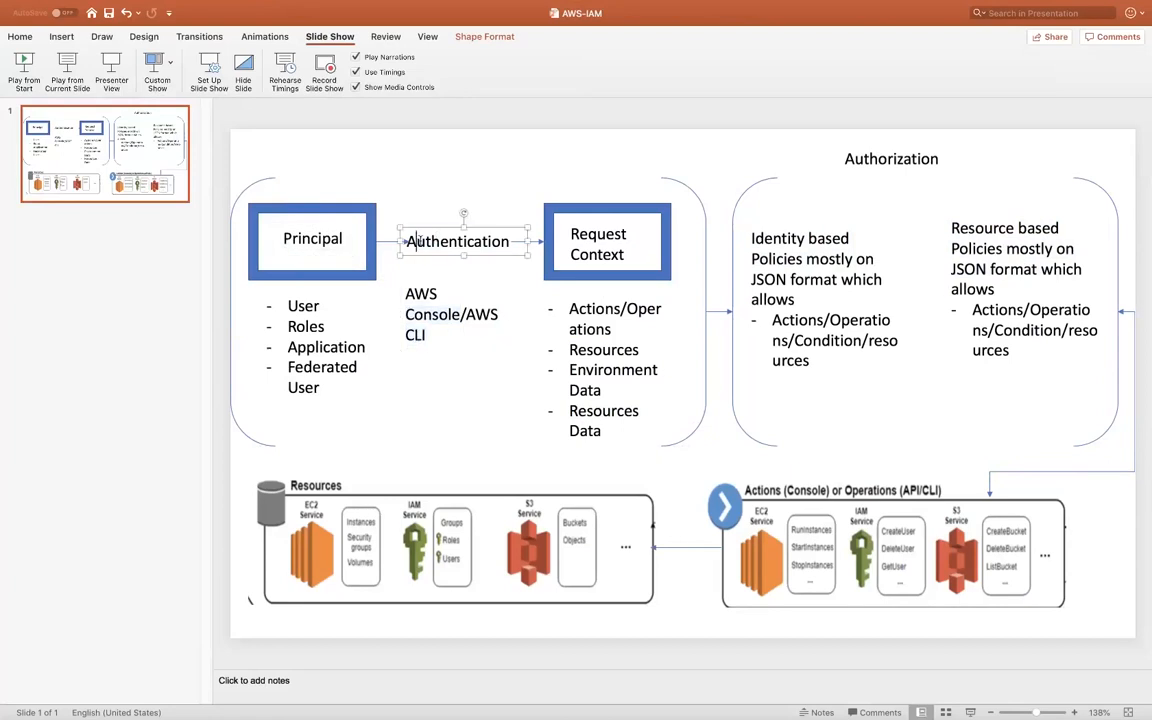
double_click(456, 240)
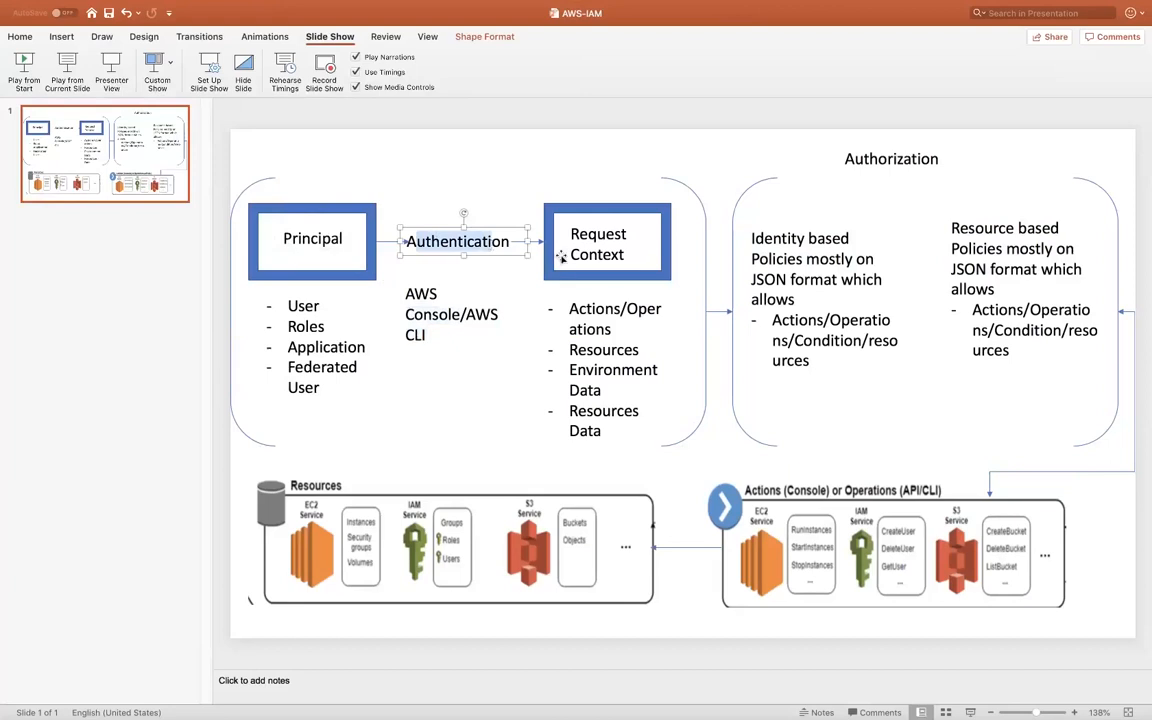
mouse_move(644, 384)
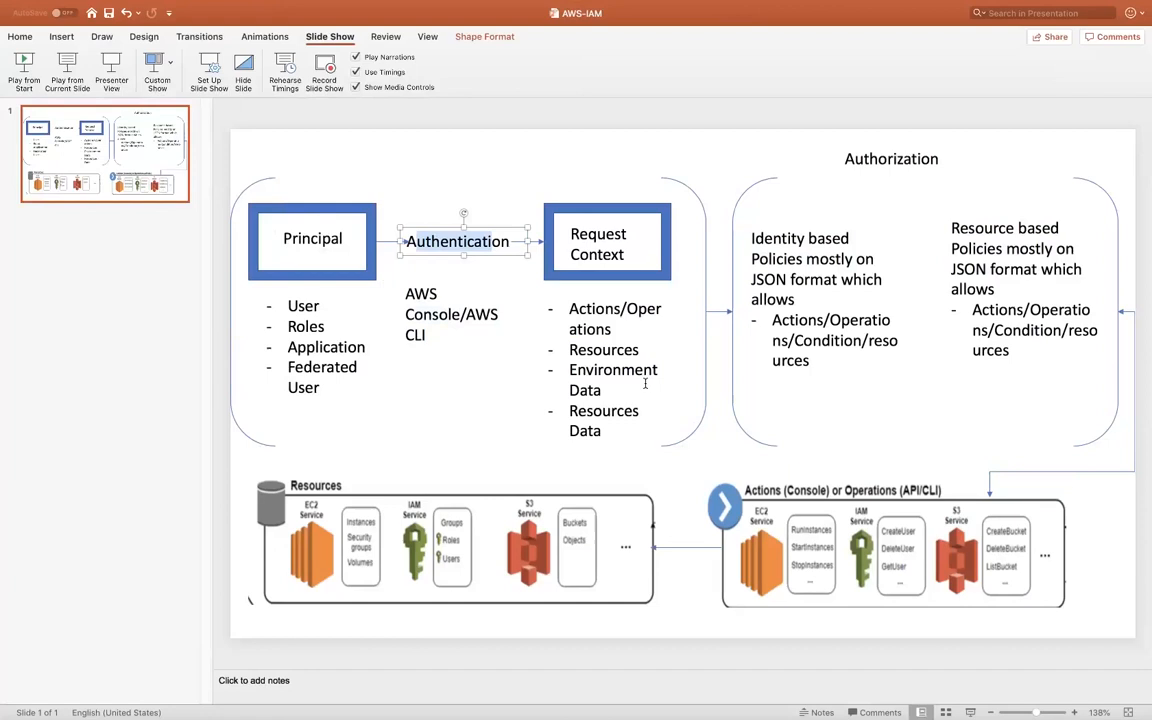
mouse_move(464, 292)
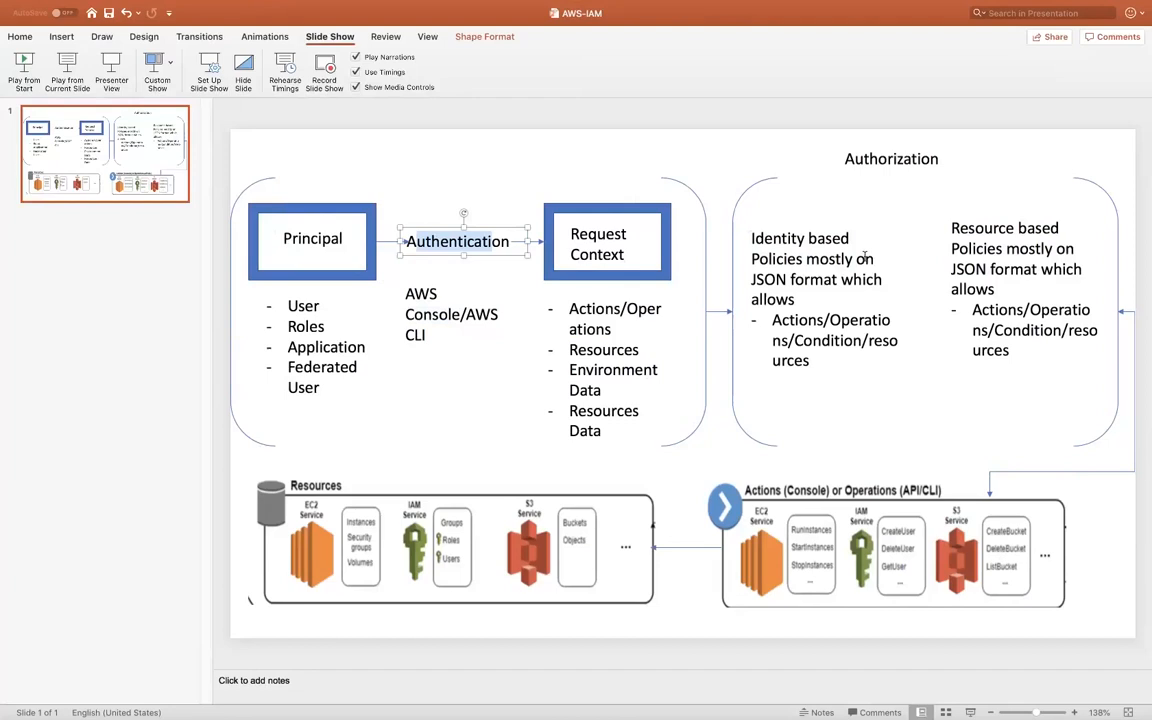
mouse_move(1064, 392)
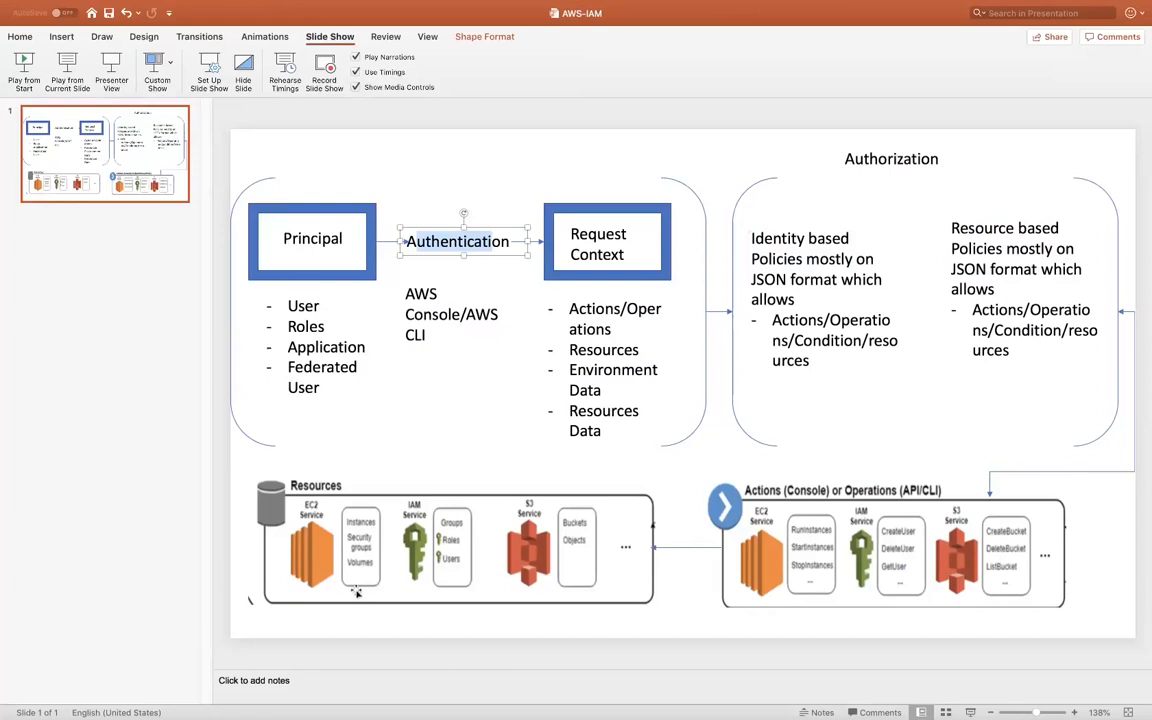
mouse_move(510, 530)
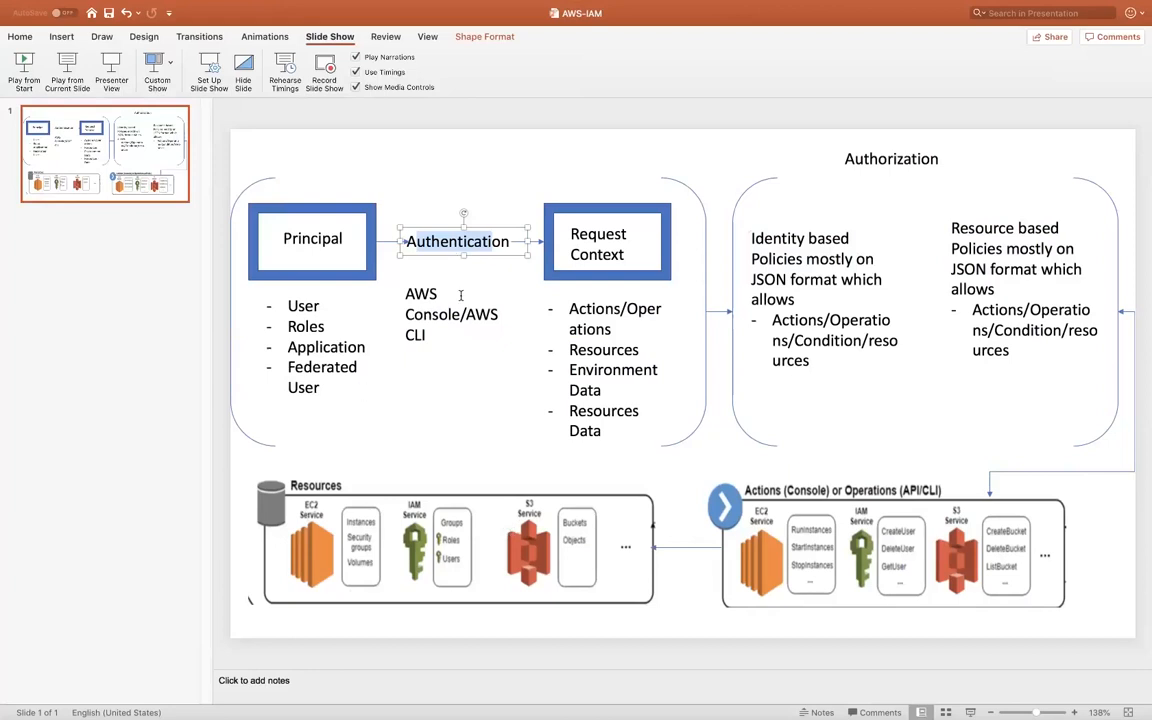
mouse_move(356, 256)
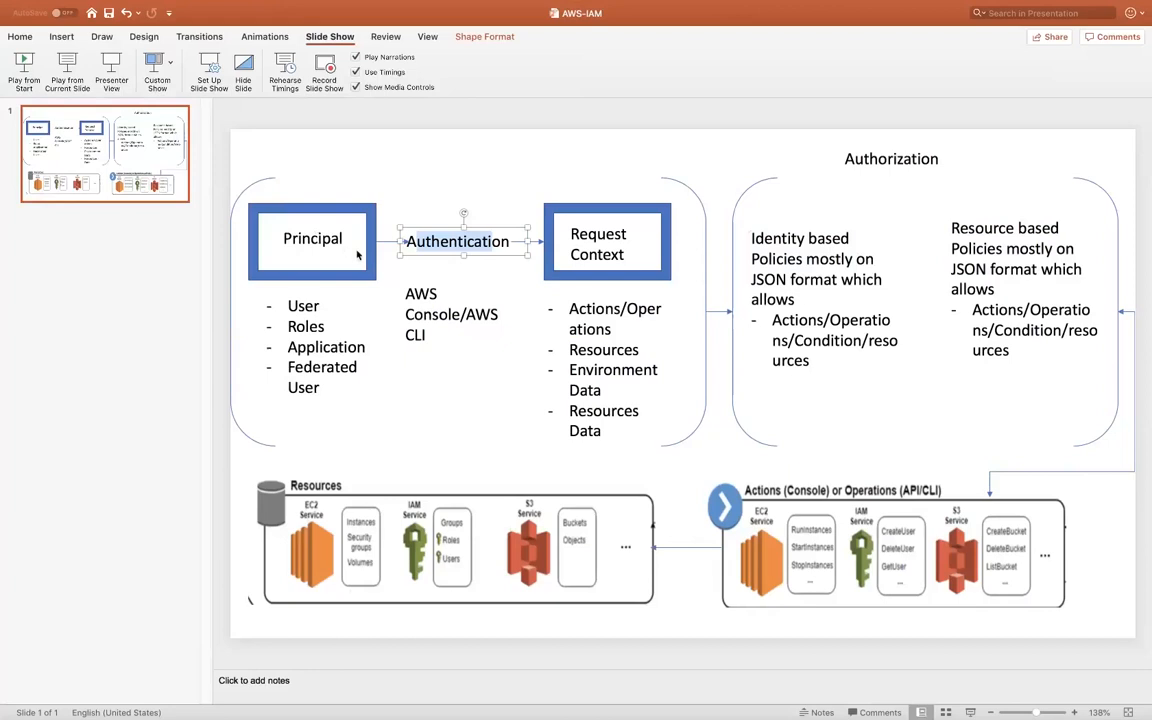
mouse_move(400, 442)
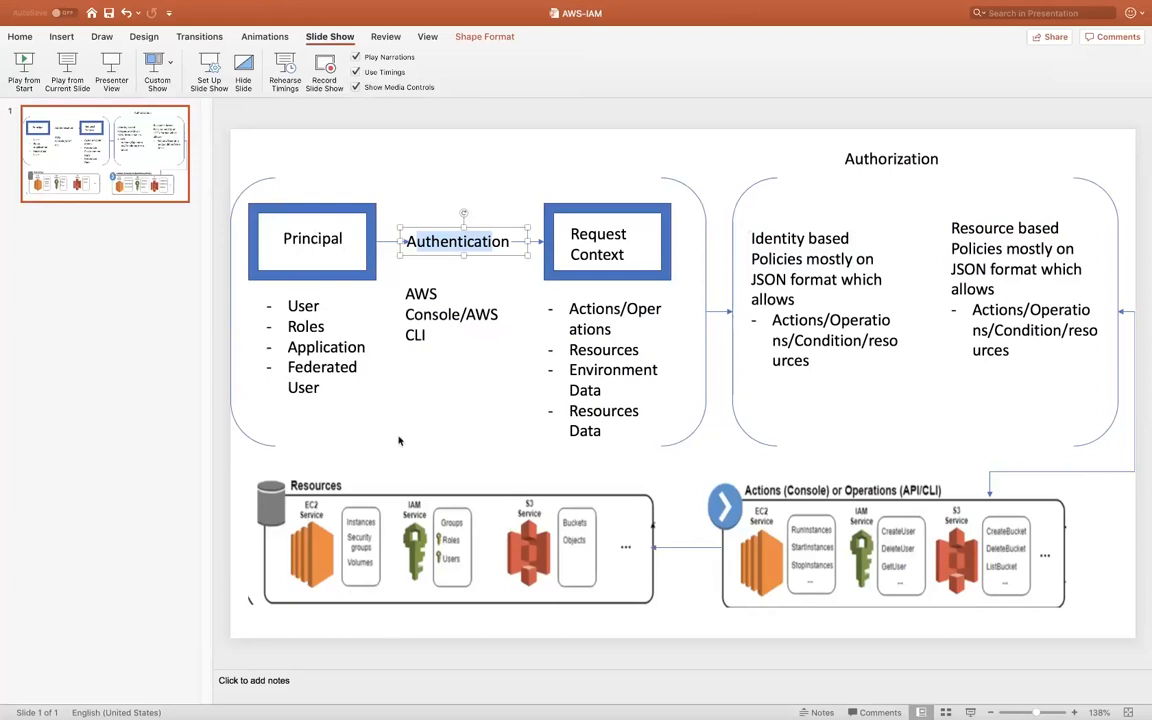
mouse_move(336, 516)
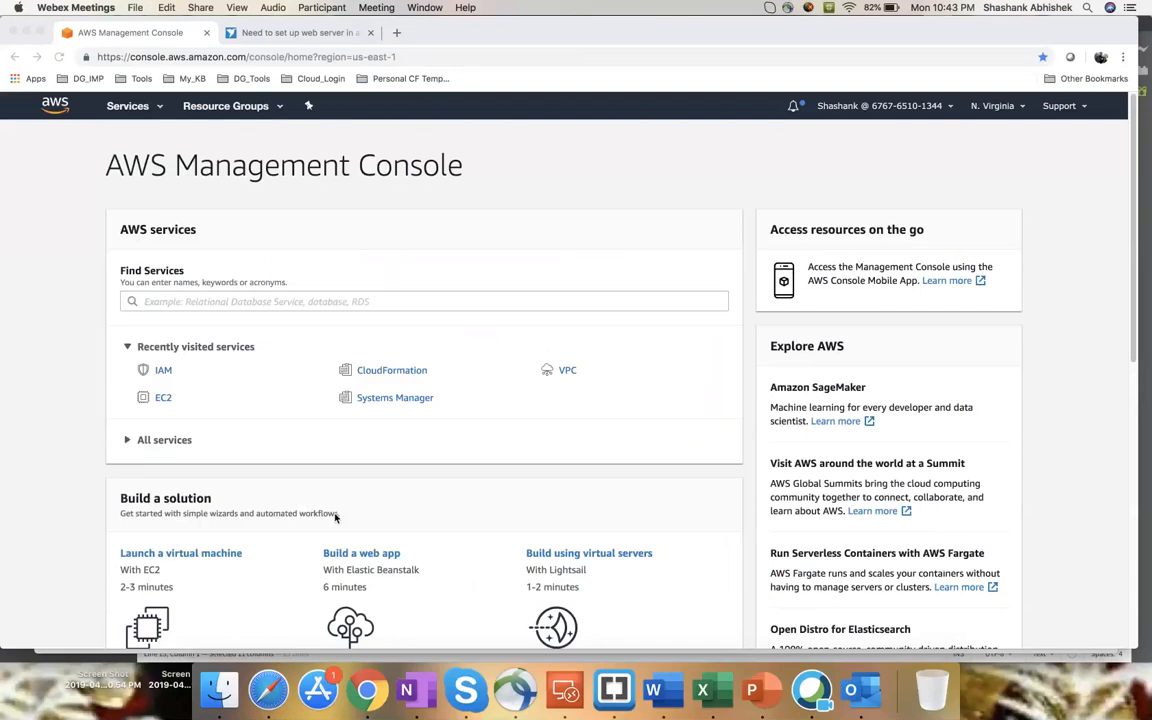
mouse_move(854, 140)
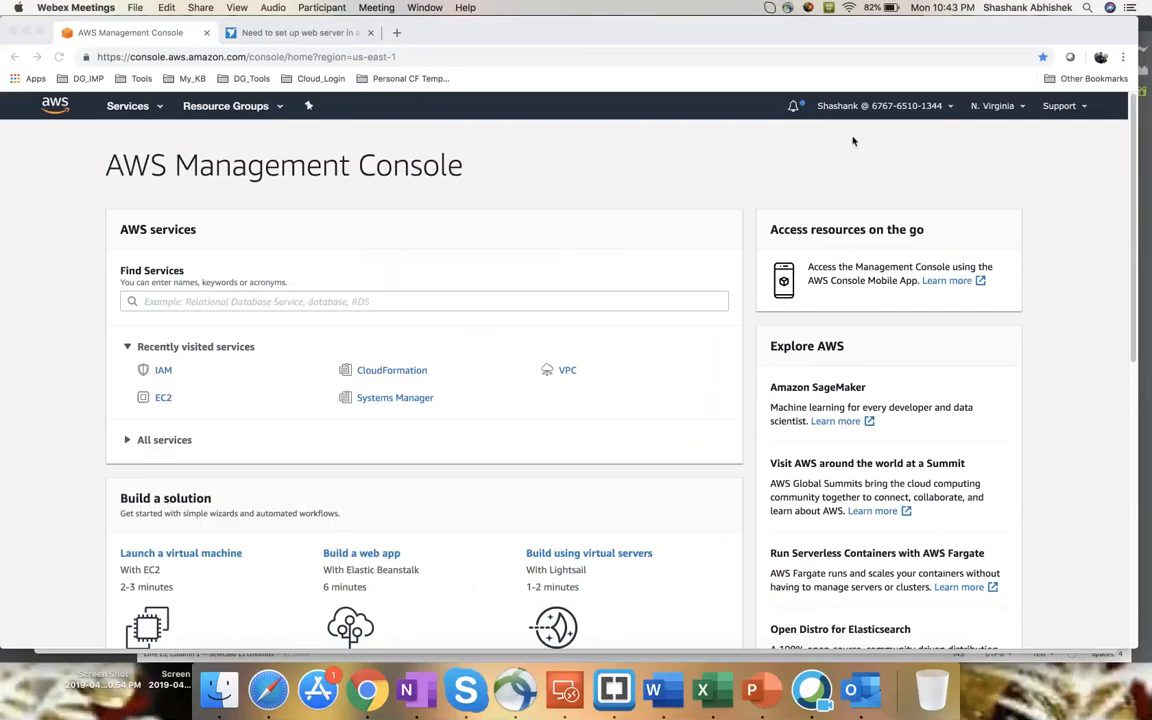
left_click(880, 104)
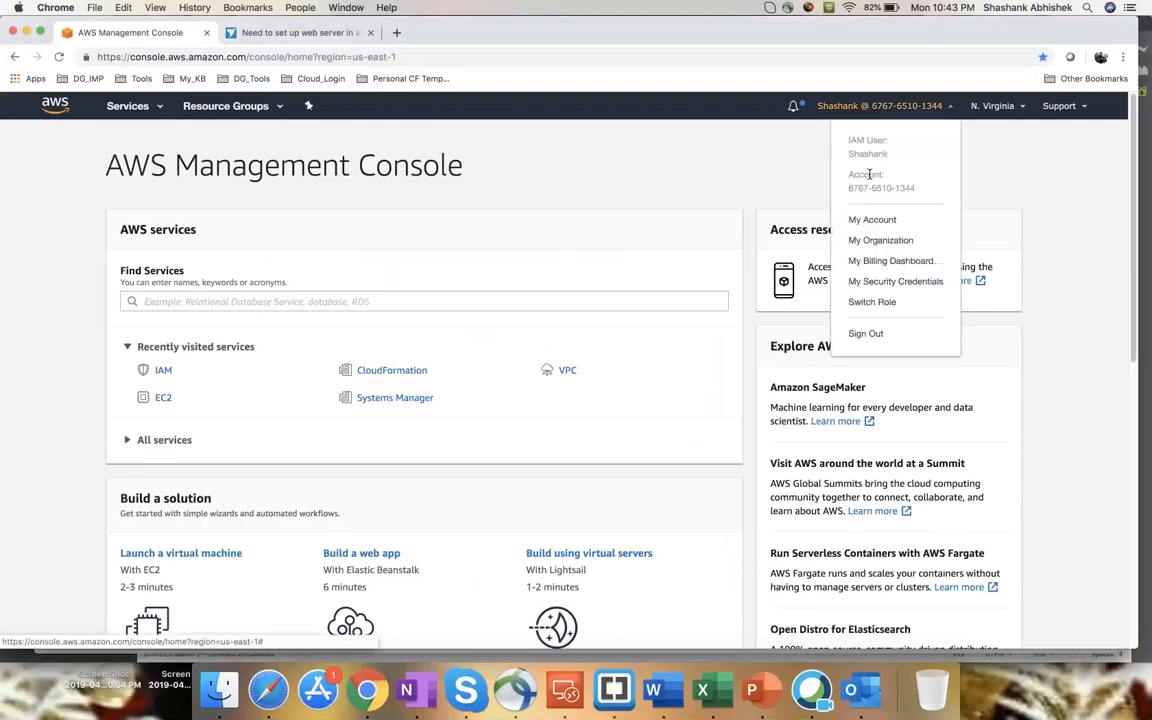
double_click(868, 152)
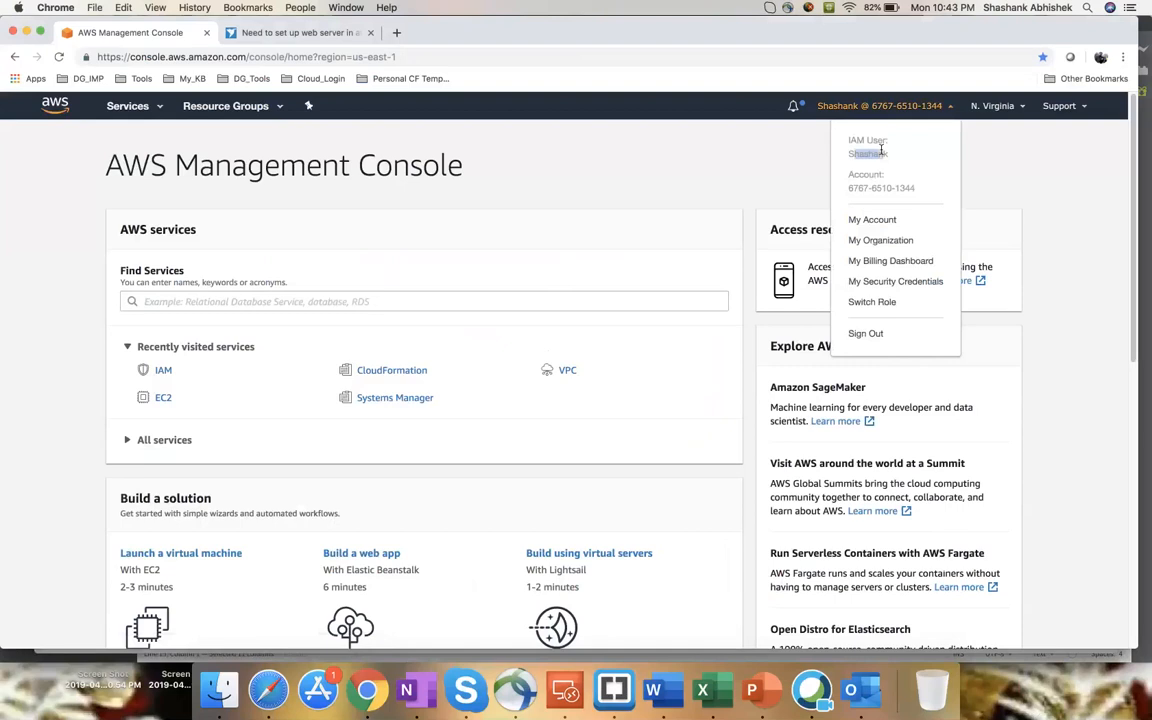
double_click(868, 152)
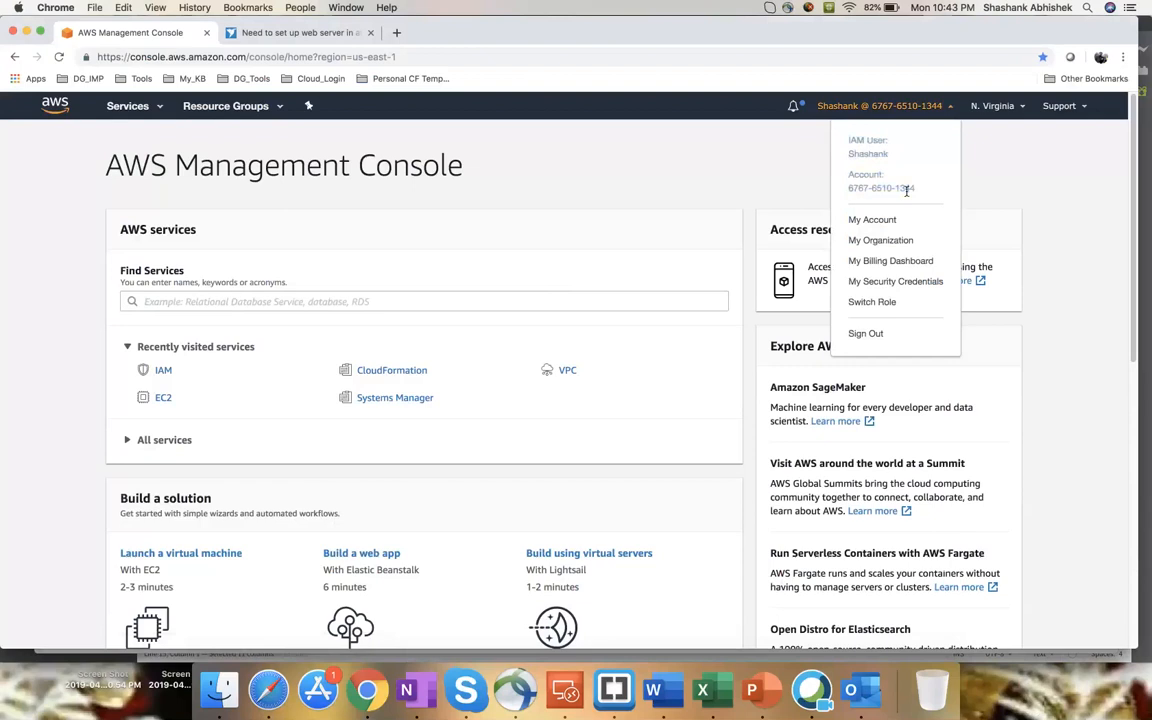
left_click(768, 172)
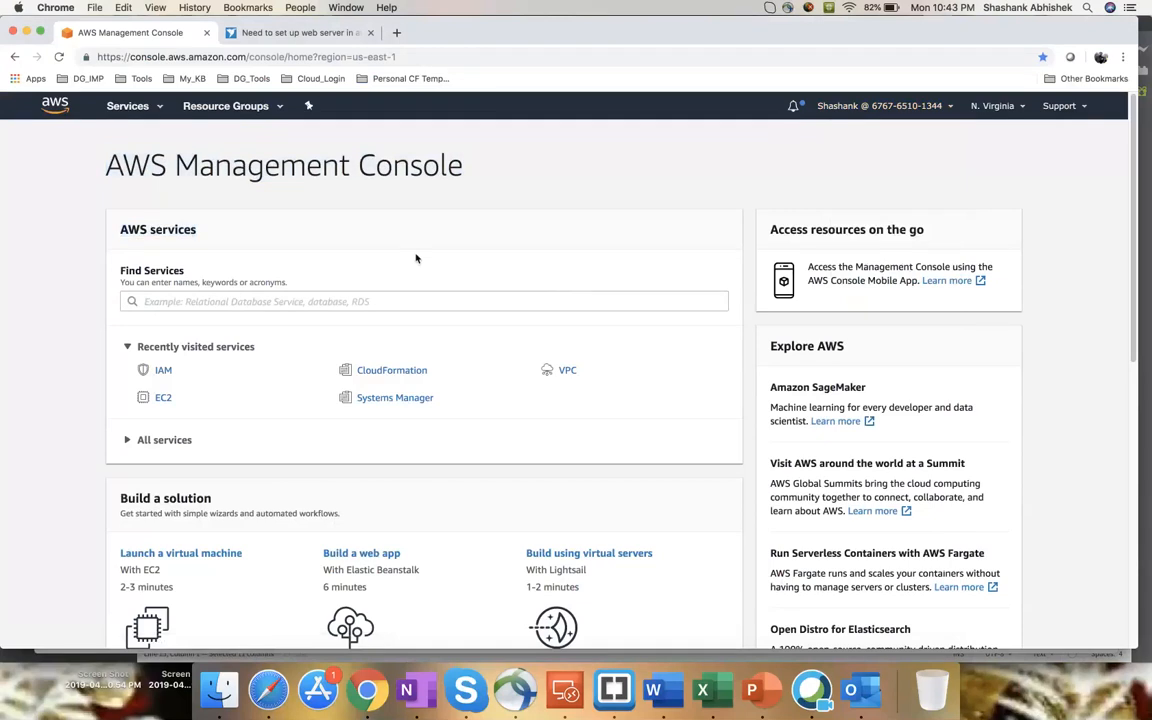
mouse_move(244, 228)
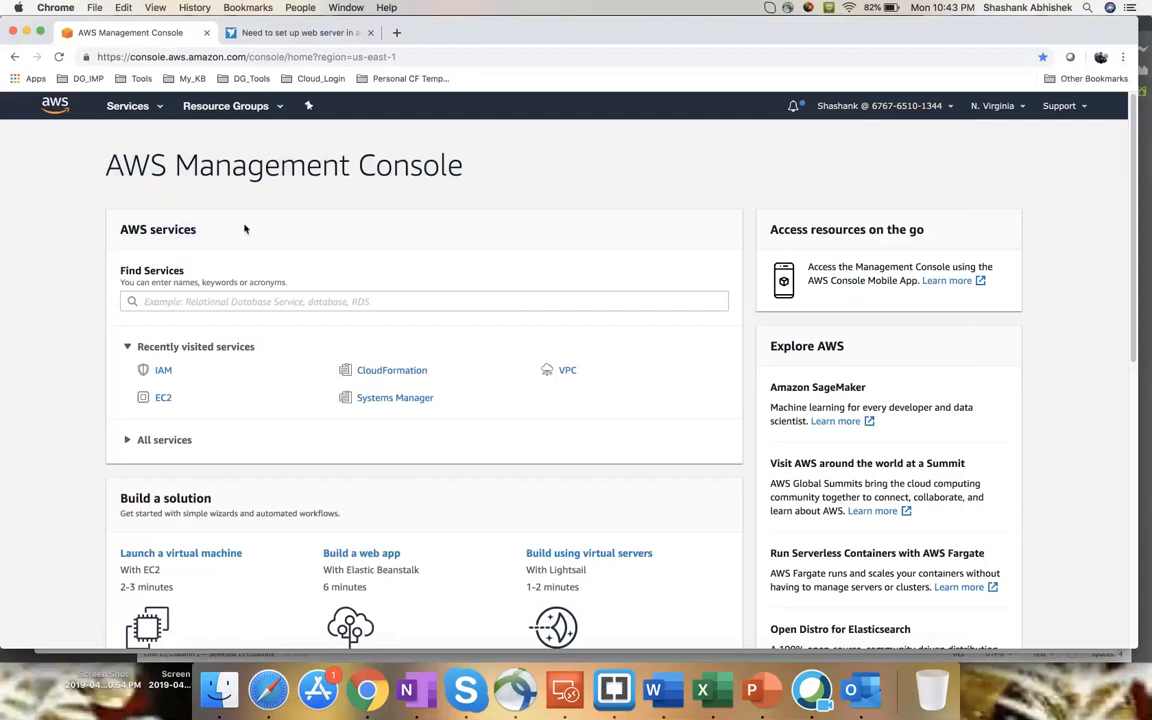
left_click(128, 104)
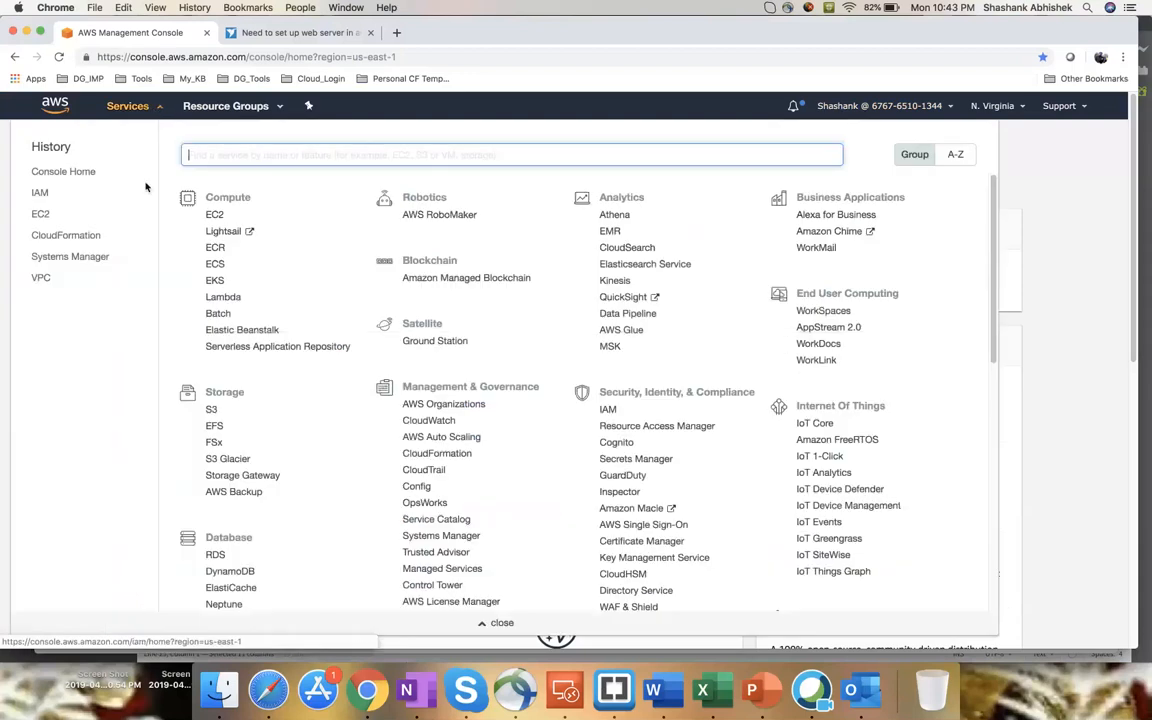
Step: Go to EC2 from Recently visited services and show its Volumes list
left_click(128, 104)
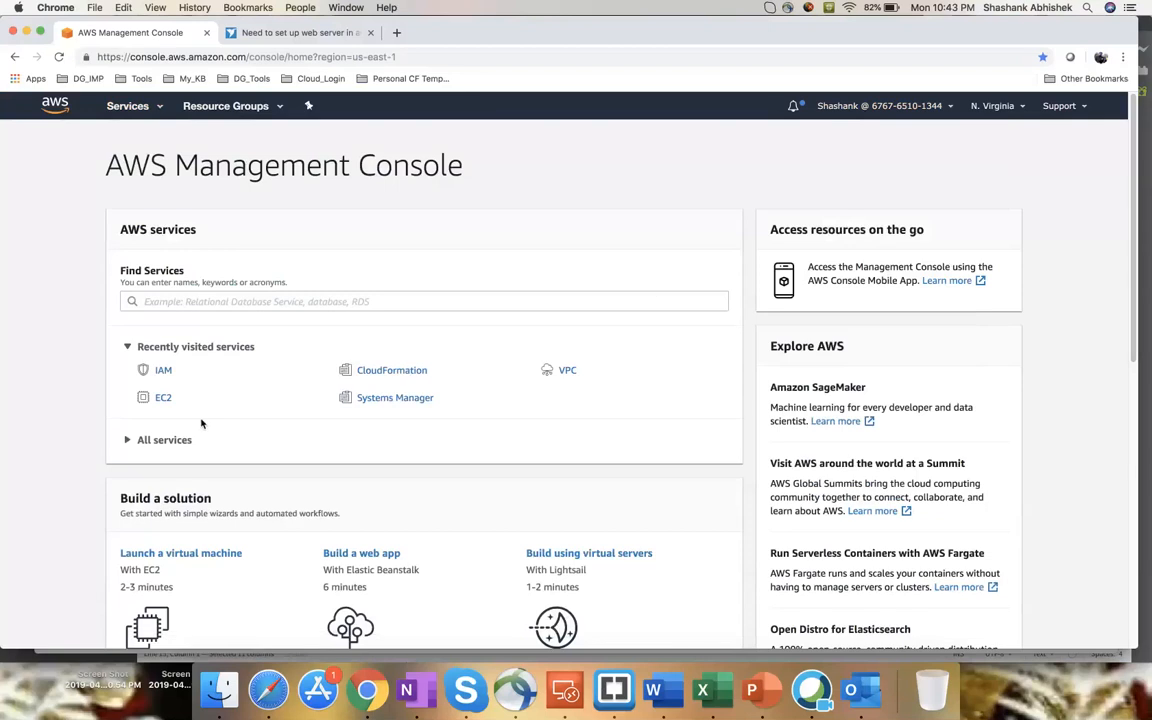
left_click(164, 396)
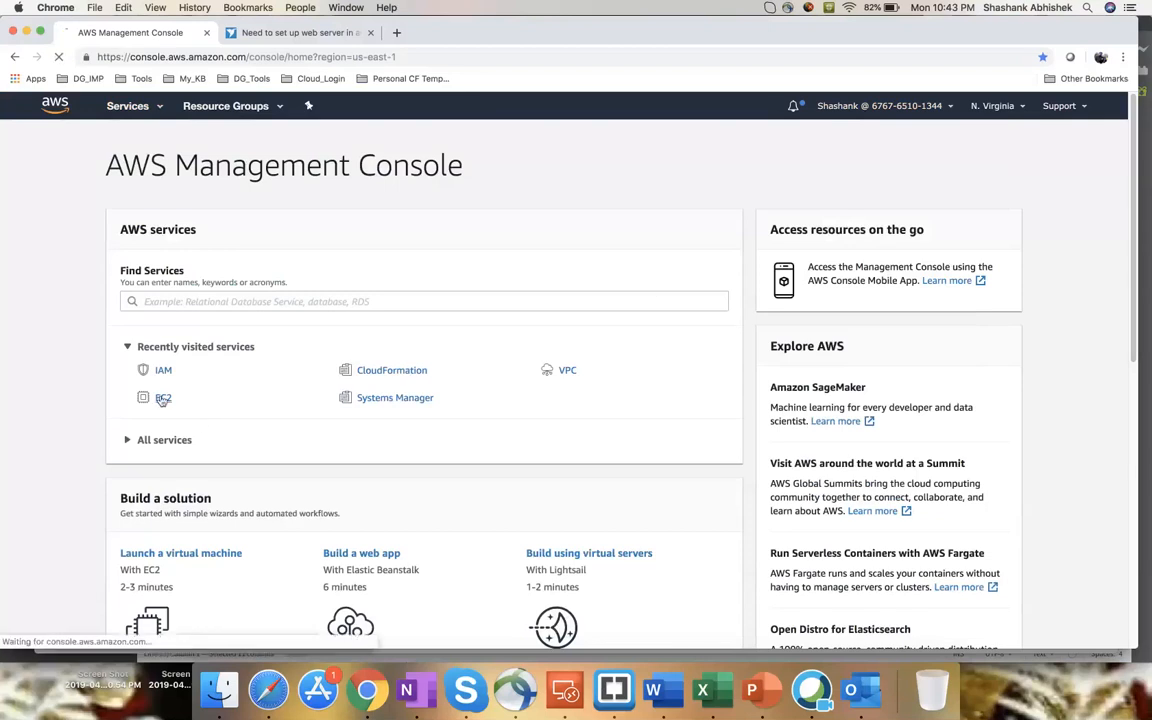
left_click(164, 396)
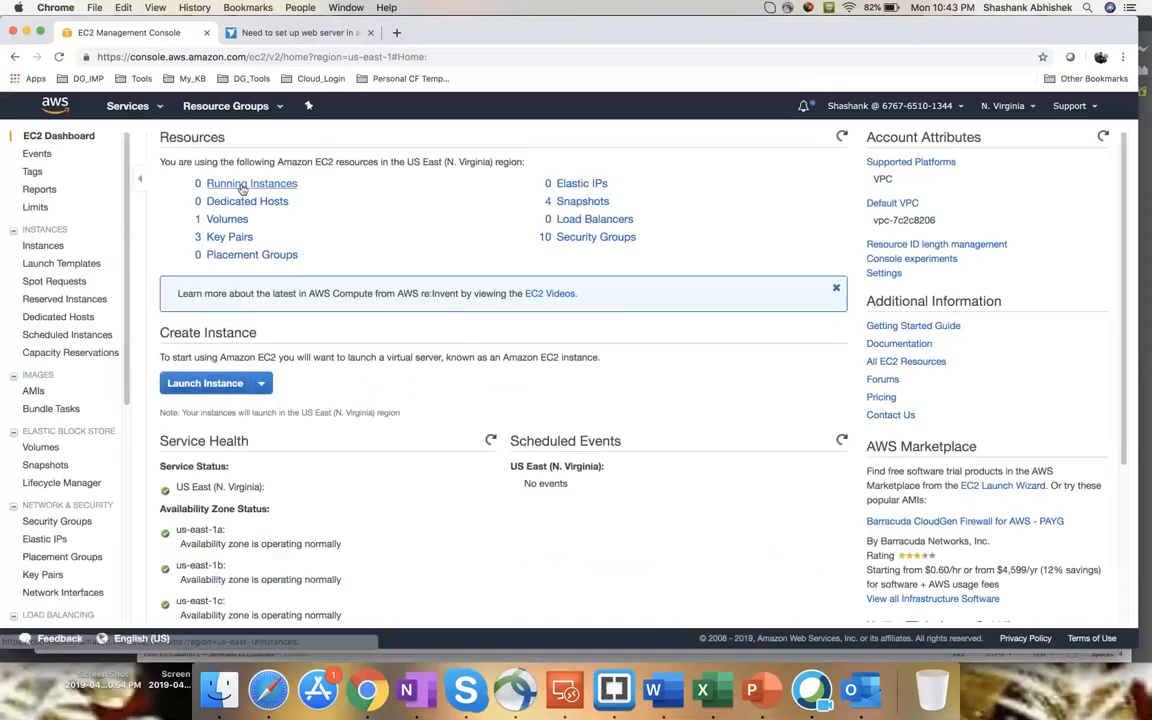
left_click(228, 218)
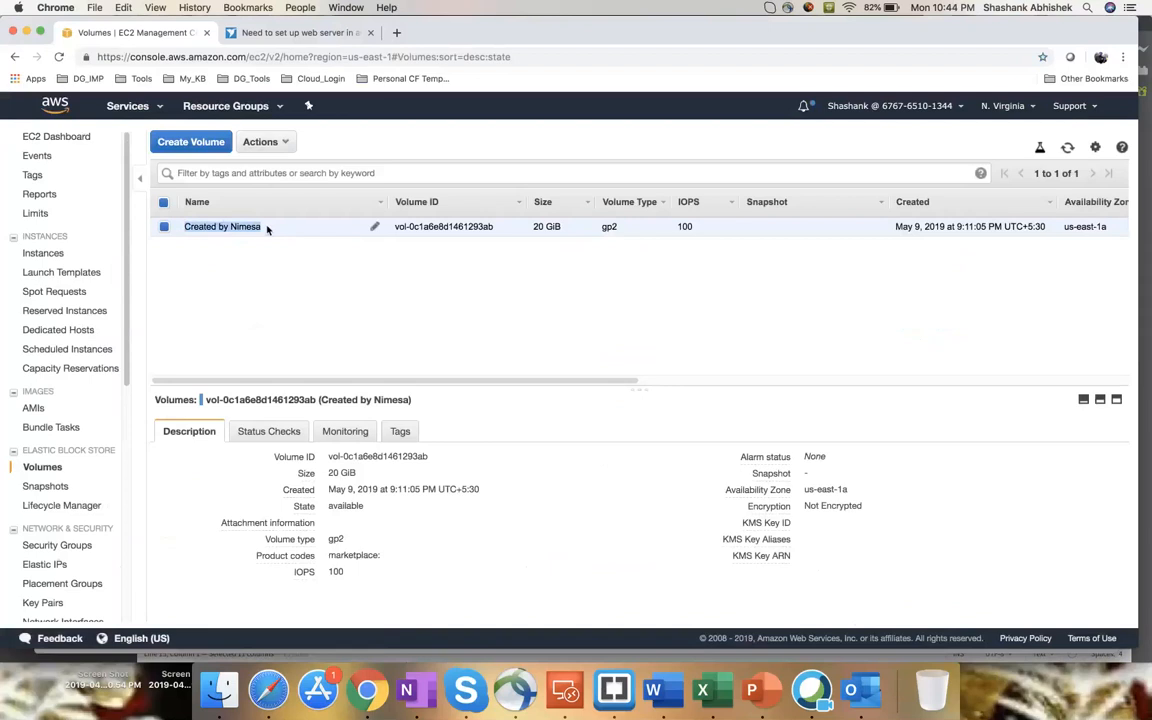
mouse_move(292, 280)
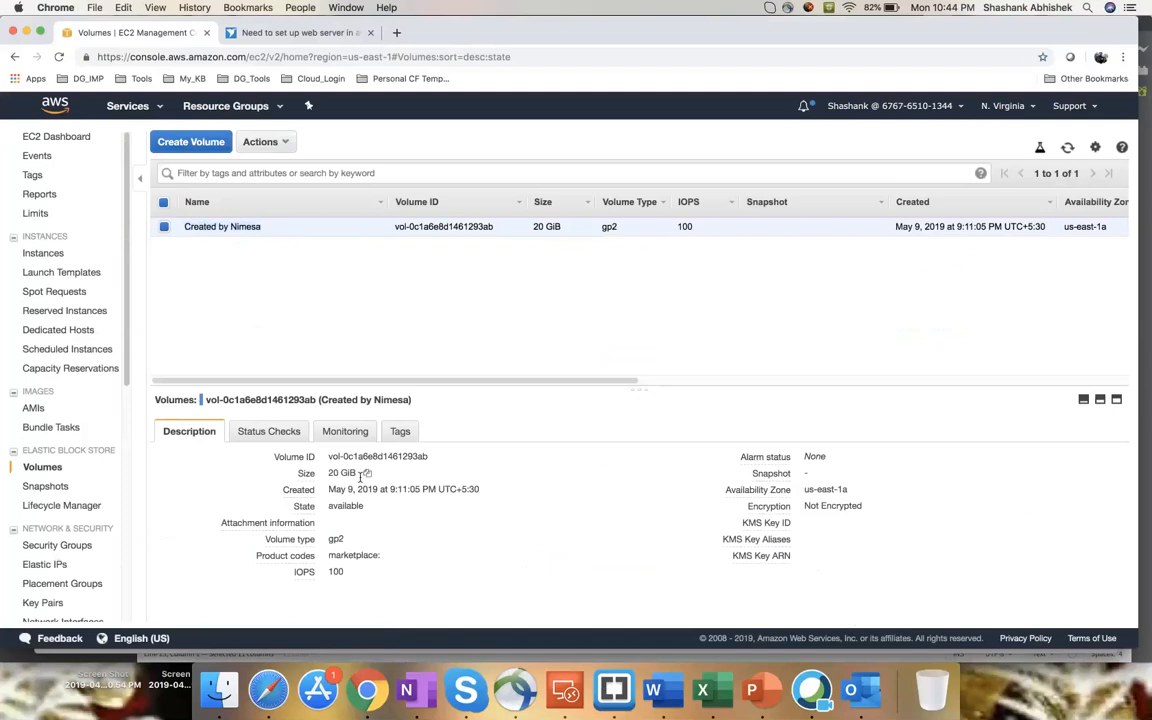
Step: Point out the 20 GiB size and highlight the volume's available state
left_click(440, 456)
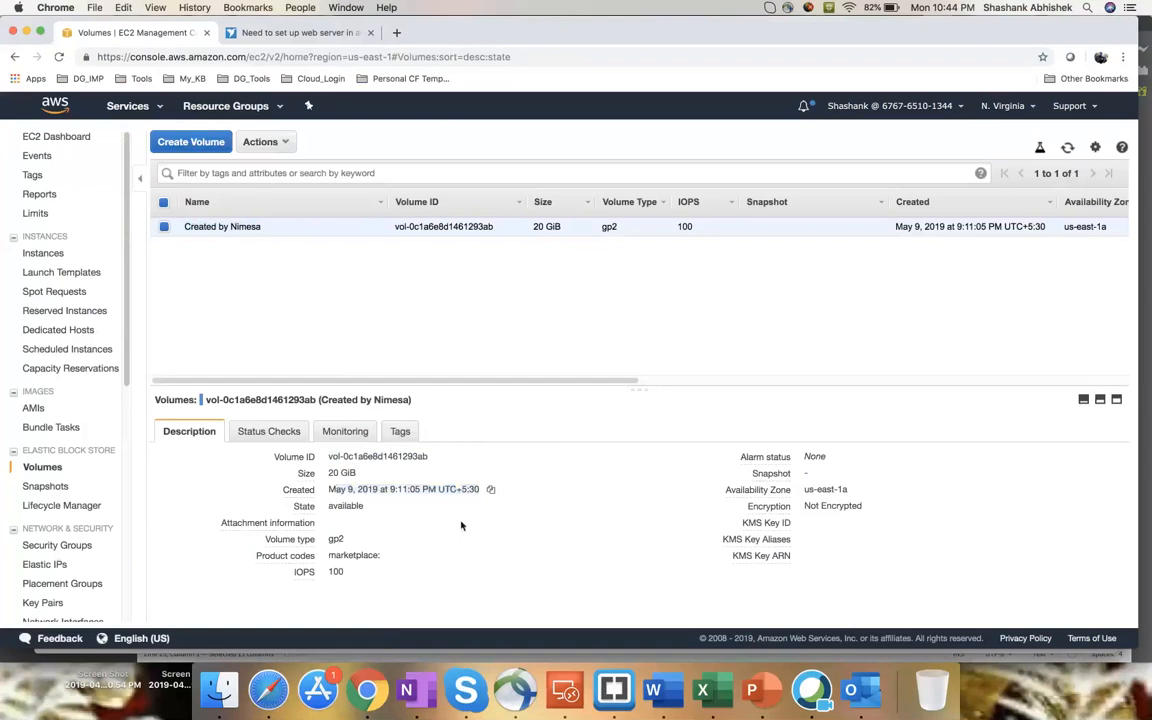
double_click(344, 504)
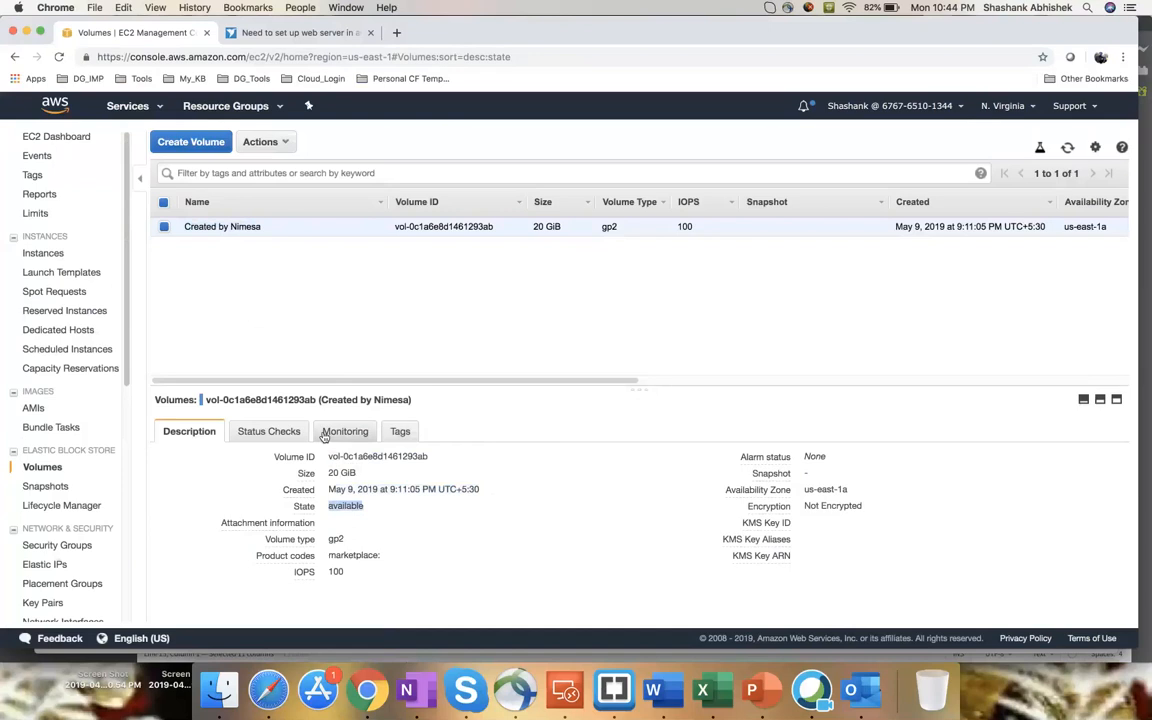
mouse_move(248, 346)
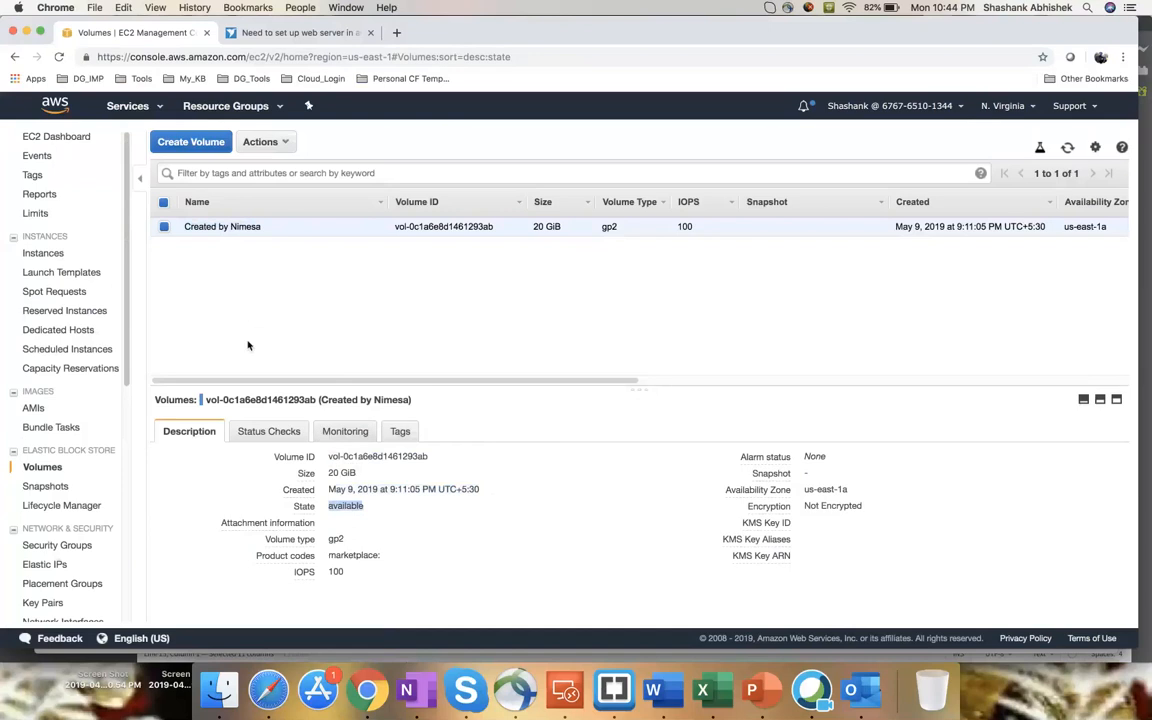
Step: Show IAM user Shashank's permissions summary and reveal AdministratorAccess inherited from the Admin group
left_click(128, 104)
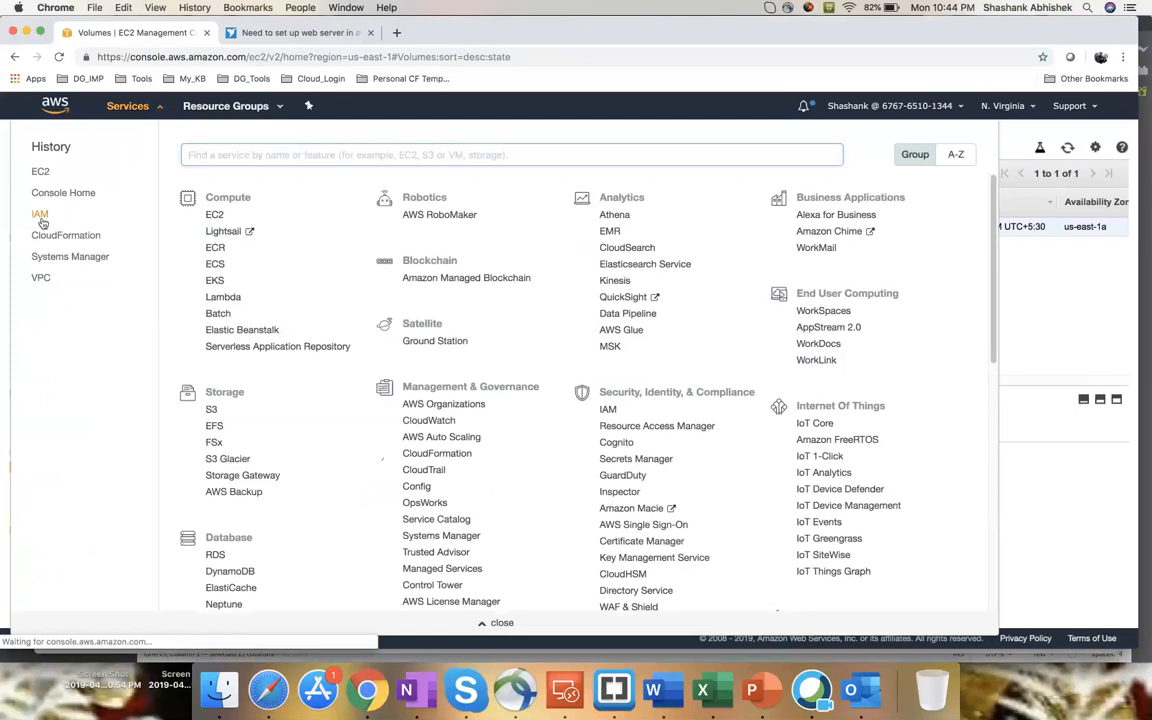
left_click(40, 214)
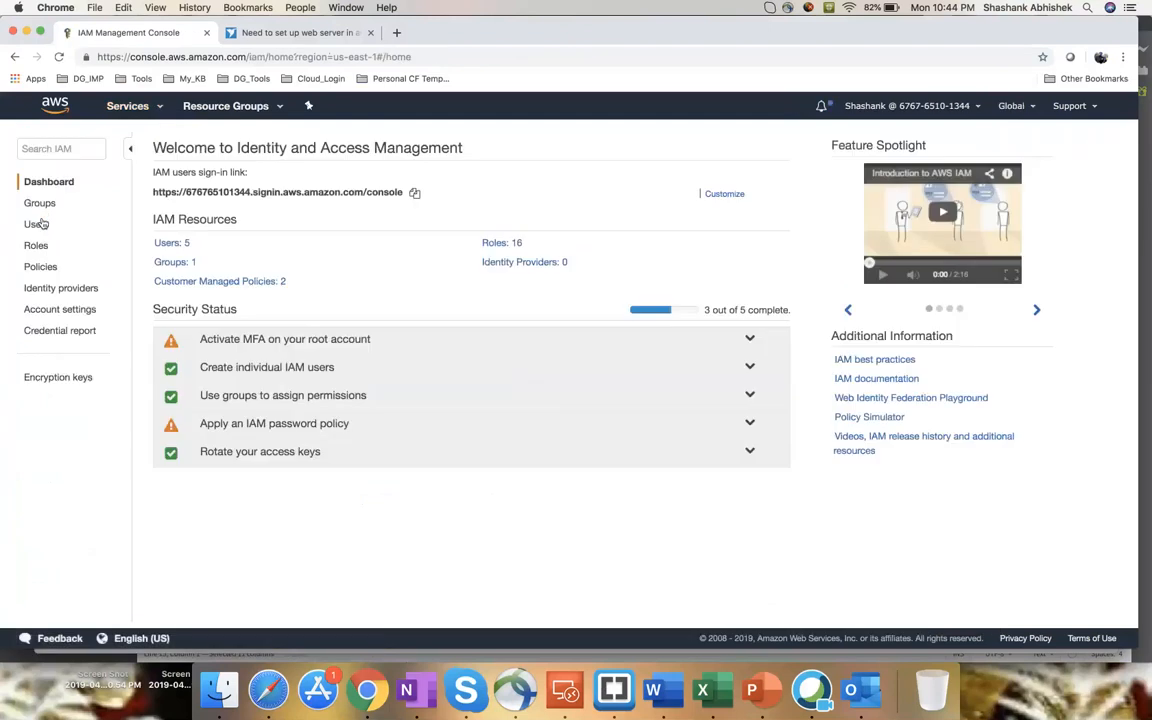
left_click(36, 224)
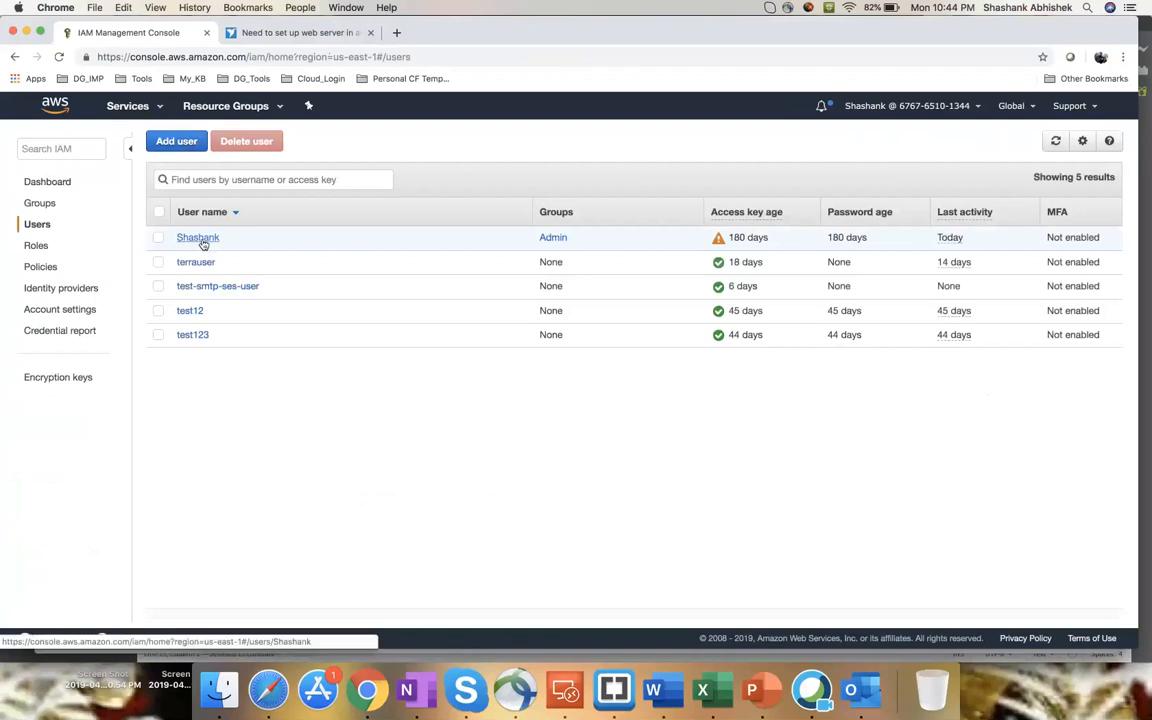
left_click(196, 236)
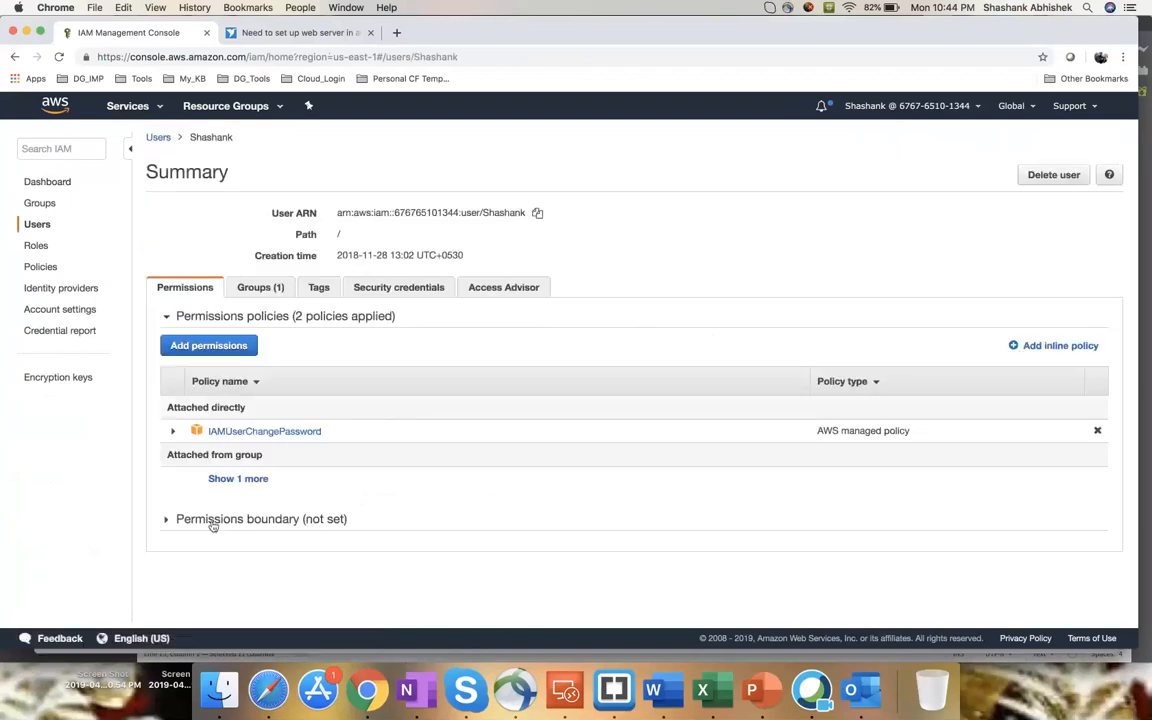
left_click(238, 478)
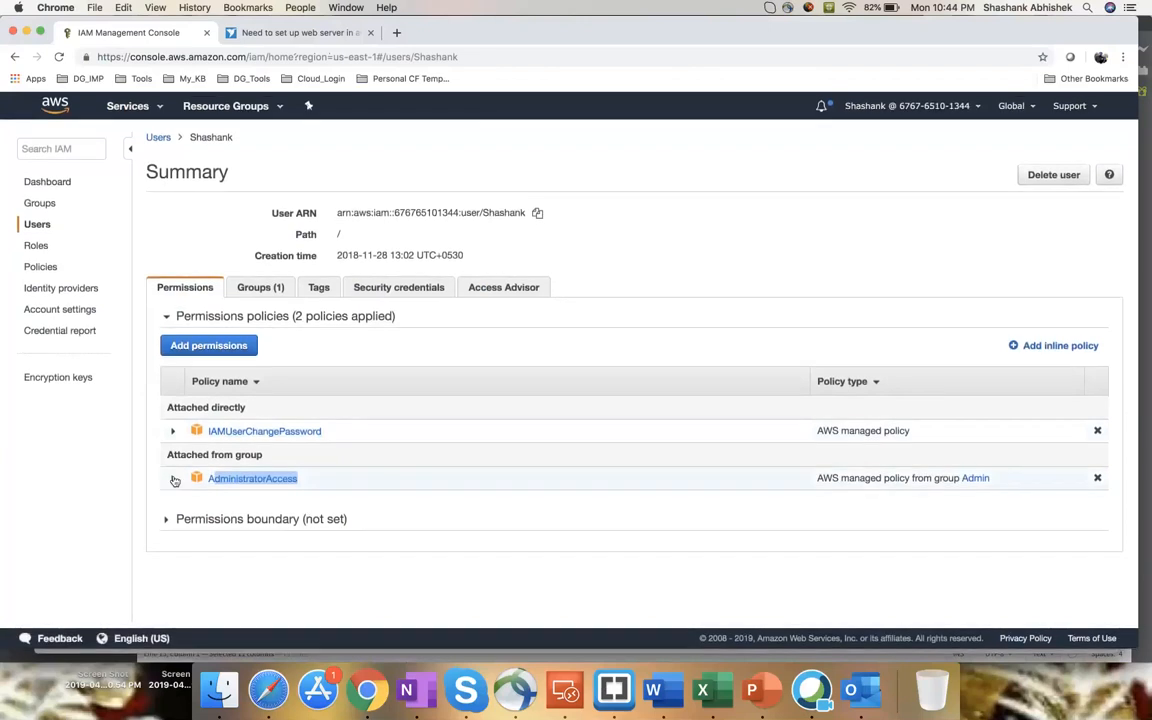
Step: Expand the AdministratorAccess policy JSON allowing every action on every resource, then reopen Services
left_click(172, 478)
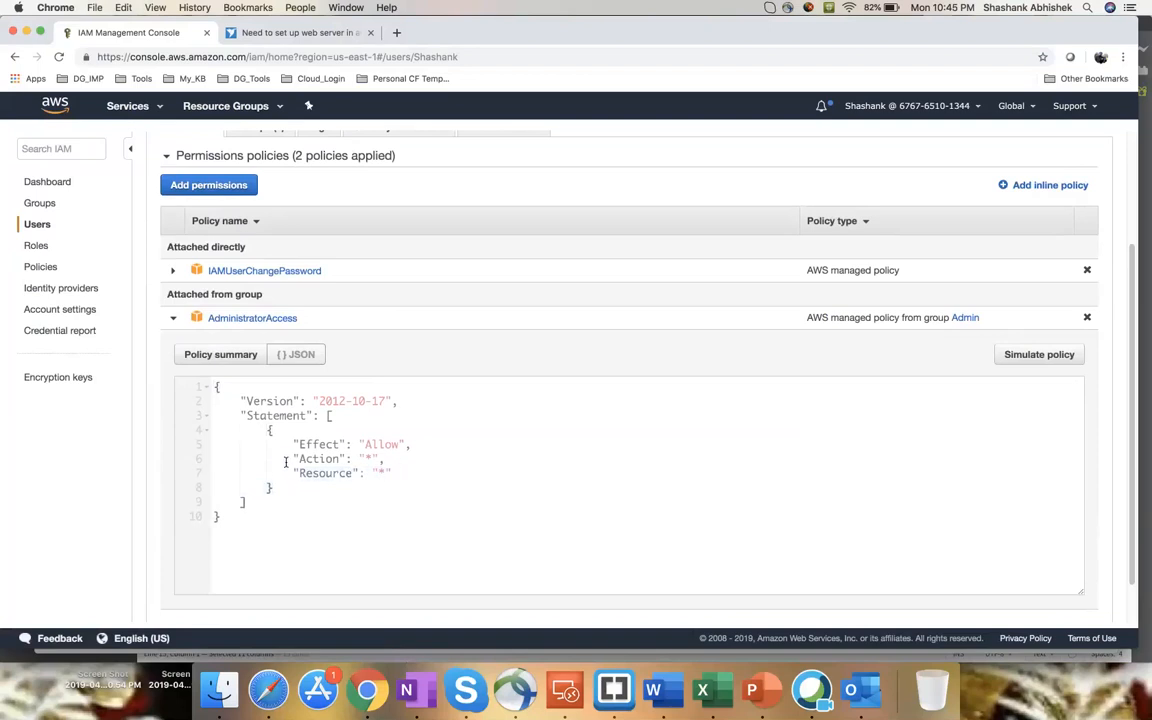
double_click(320, 458)
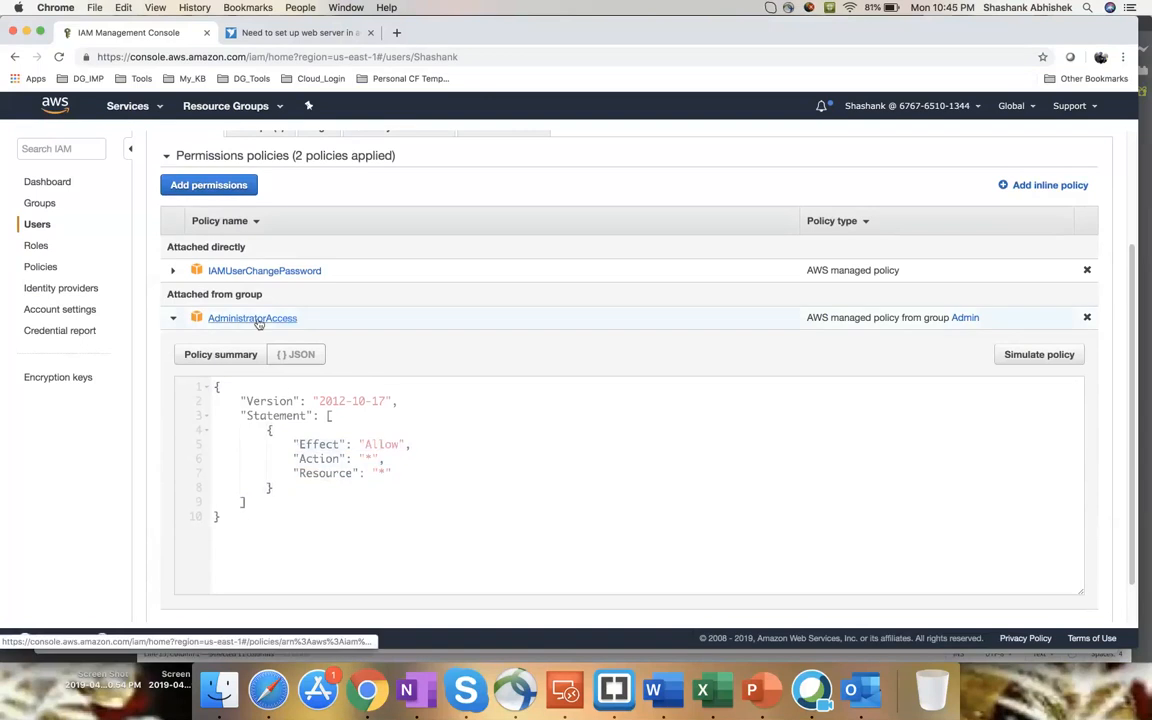
left_click(128, 104)
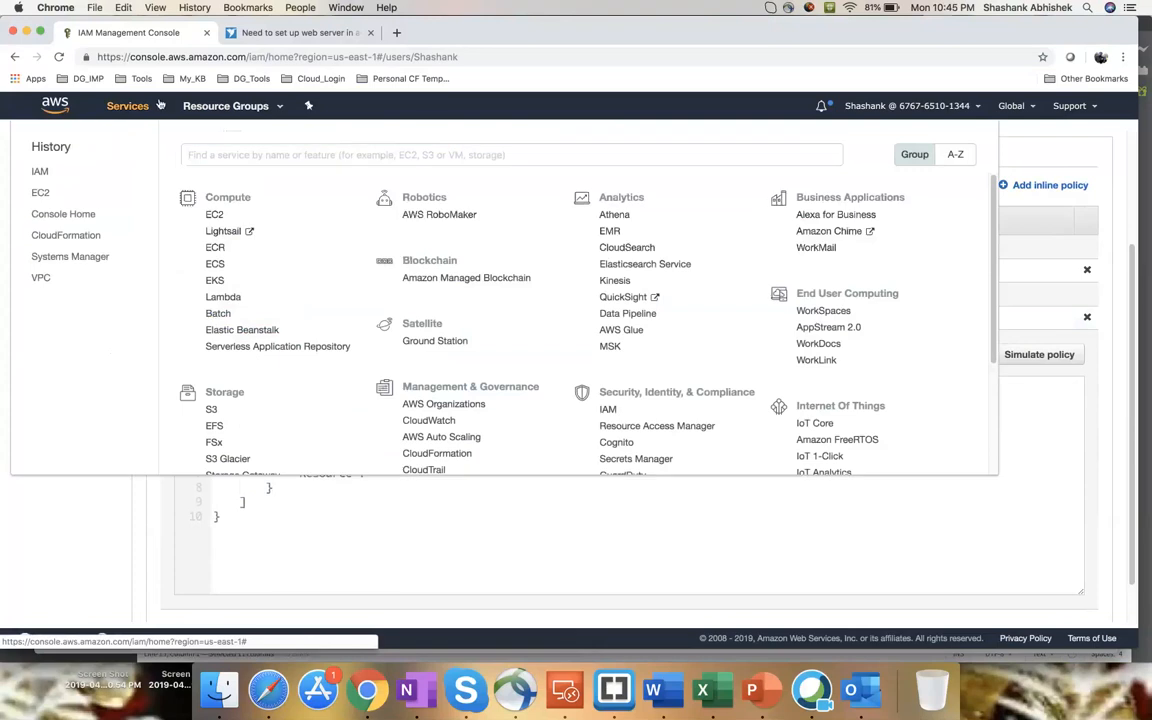
Step: Go to EC2 Volumes and start Modify Volume on the 20 GiB volume
left_click(214, 214)
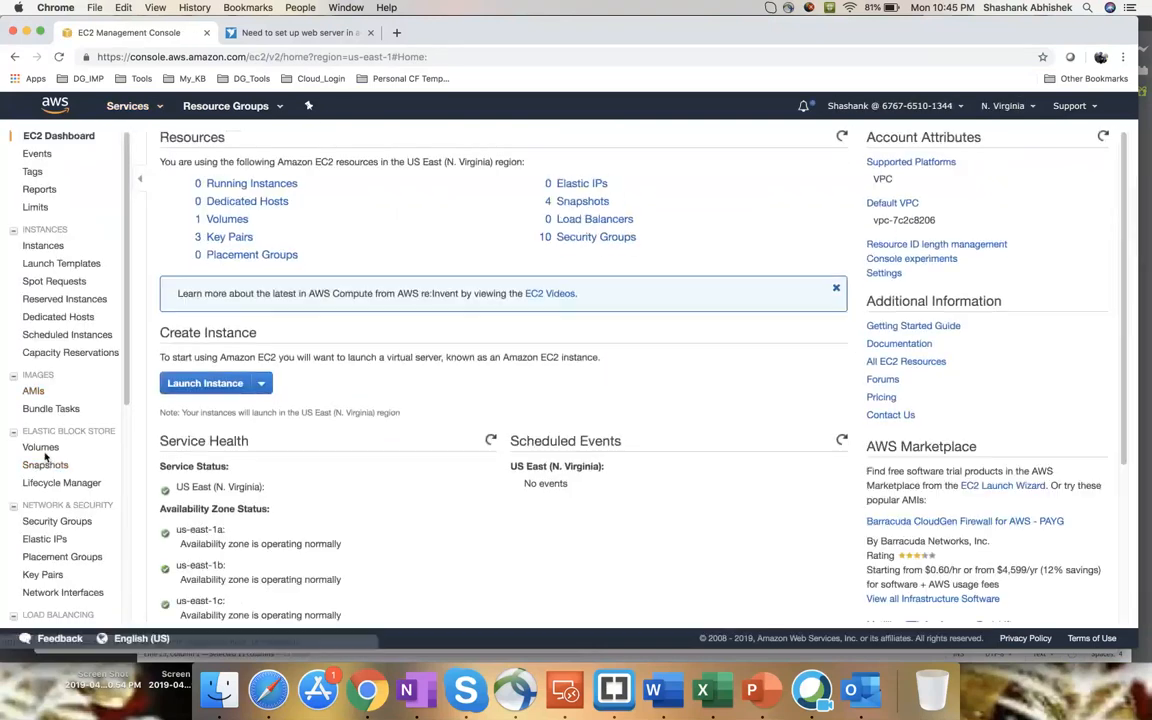
left_click(40, 448)
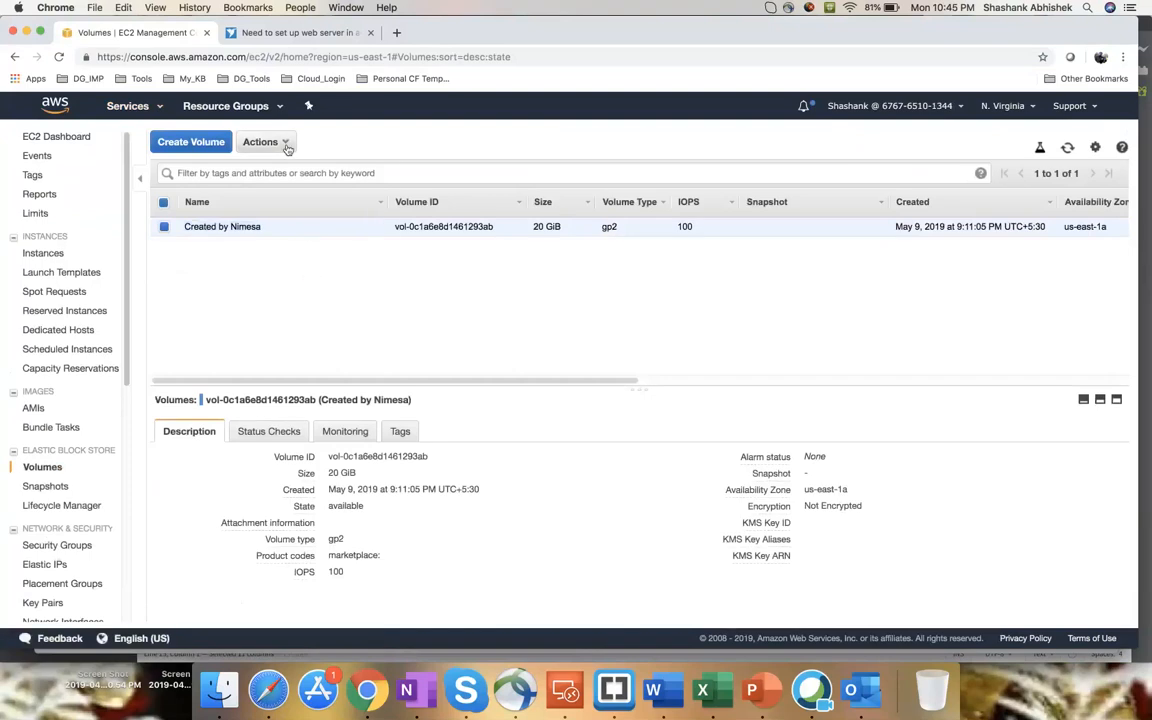
left_click(260, 140)
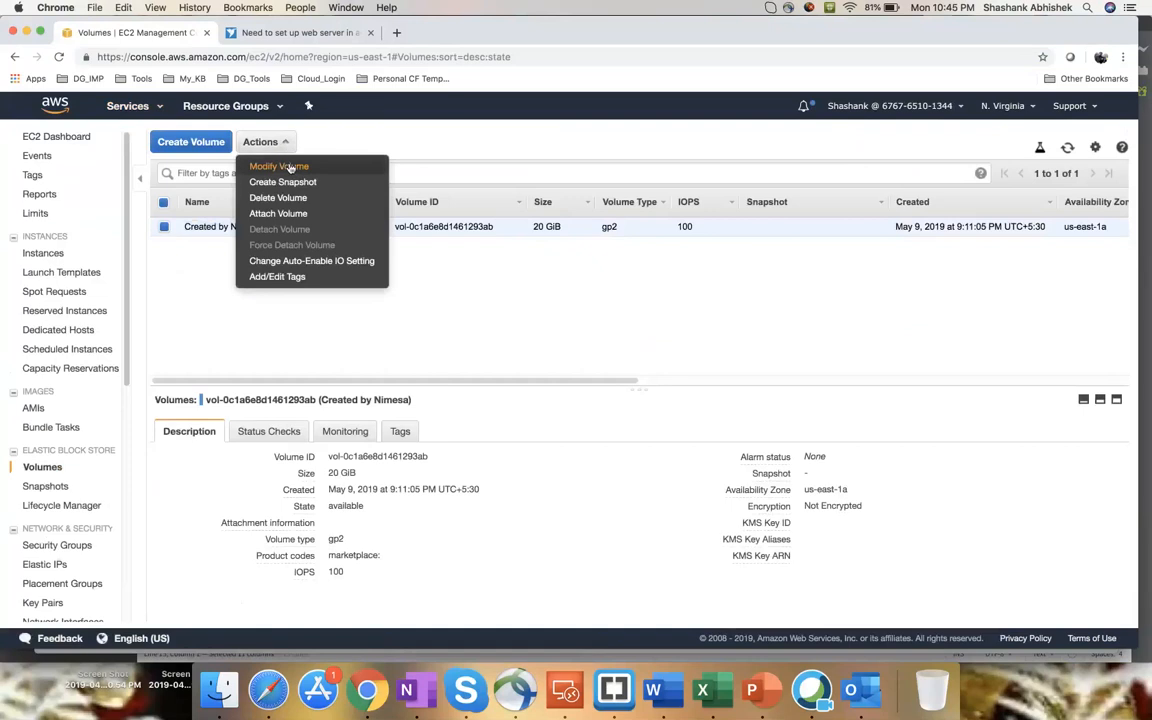
mouse_move(292, 168)
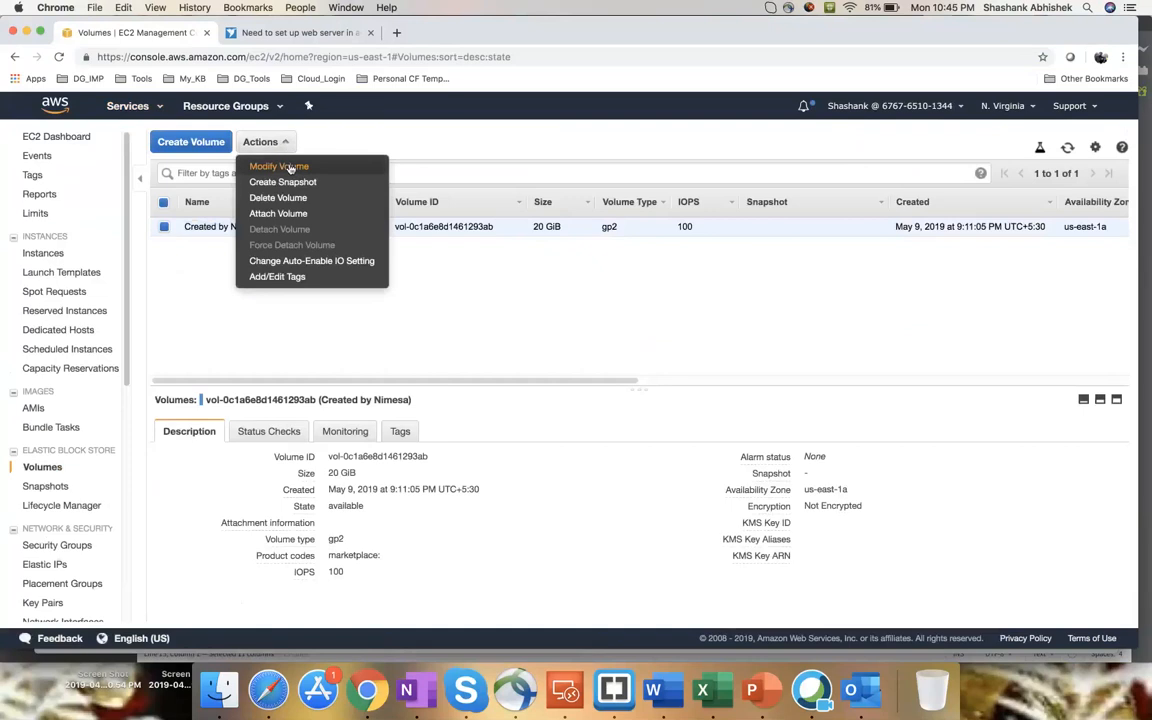
left_click(278, 166)
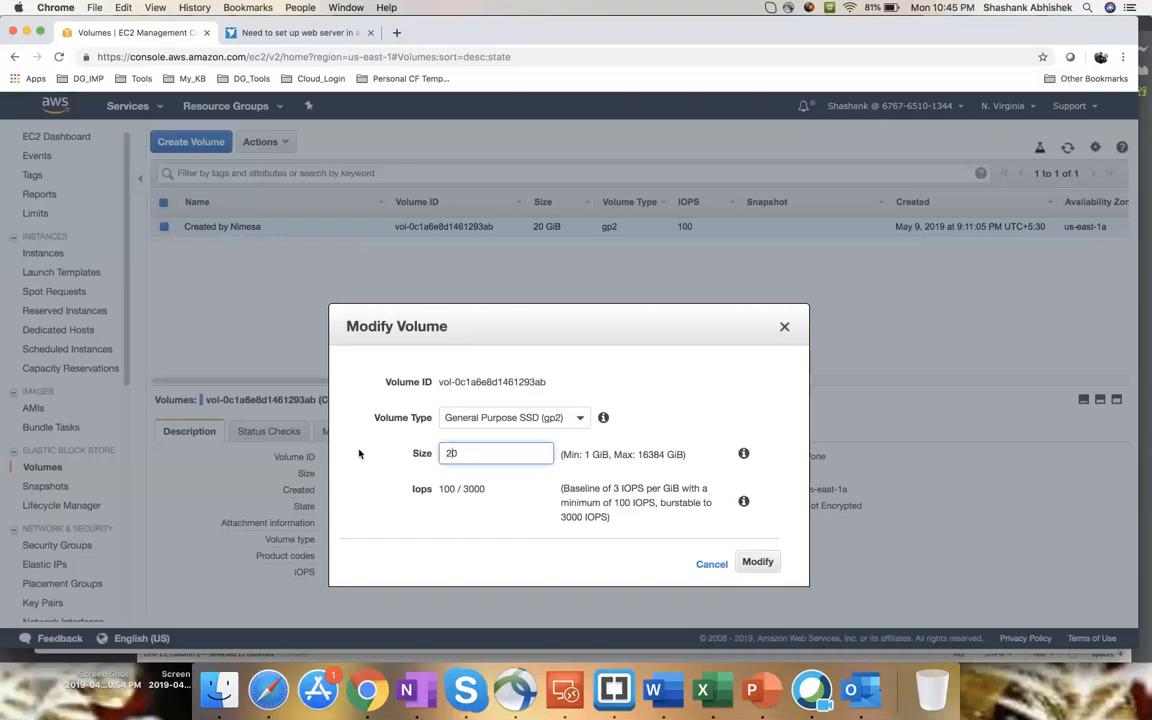
Step: Submit a new size of 25 GiB and dismiss the modification rate limit error
type("25")
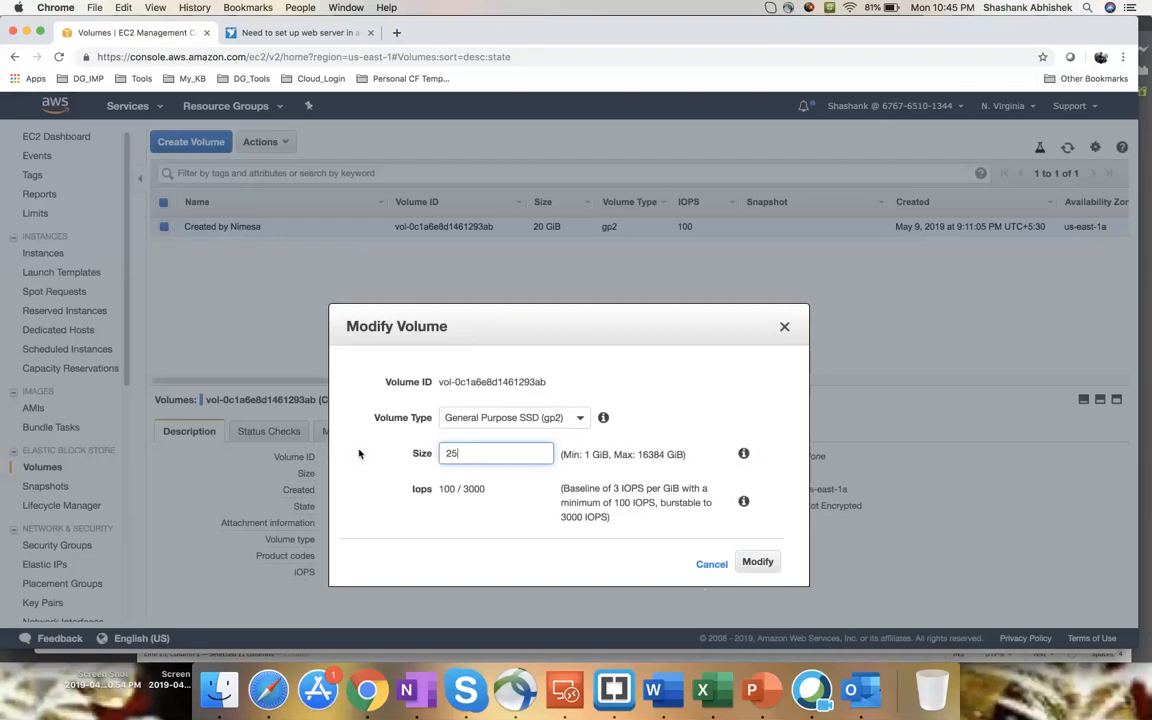
left_click(756, 560)
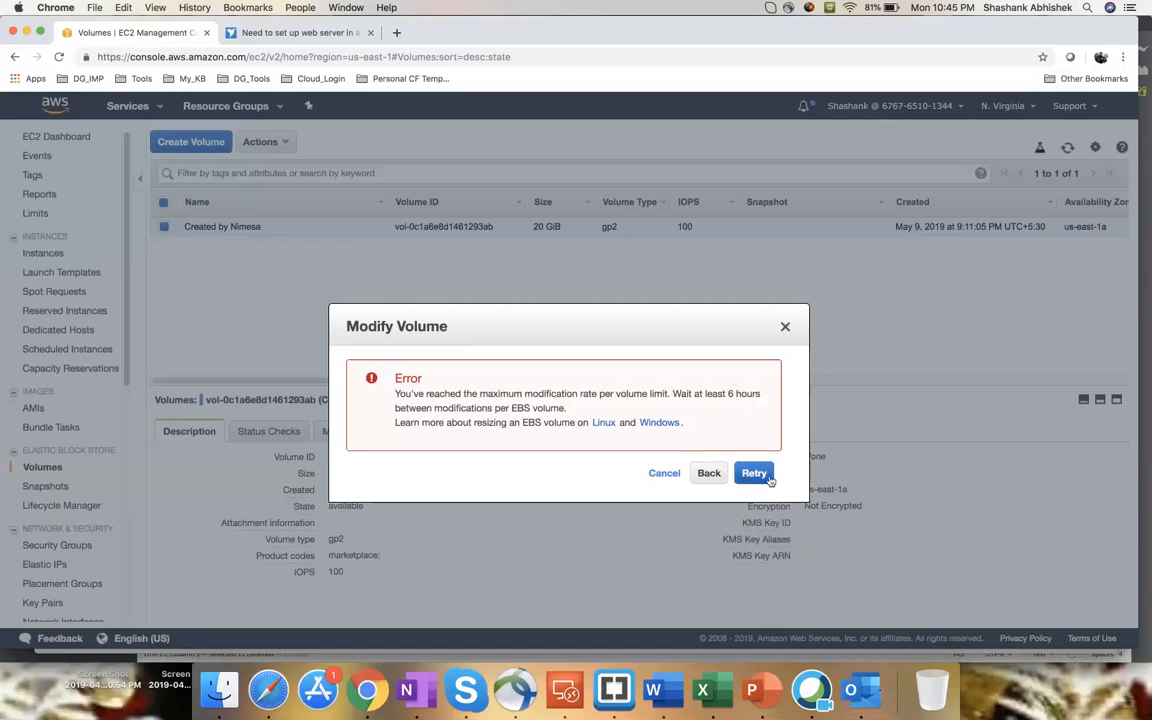
mouse_move(546, 390)
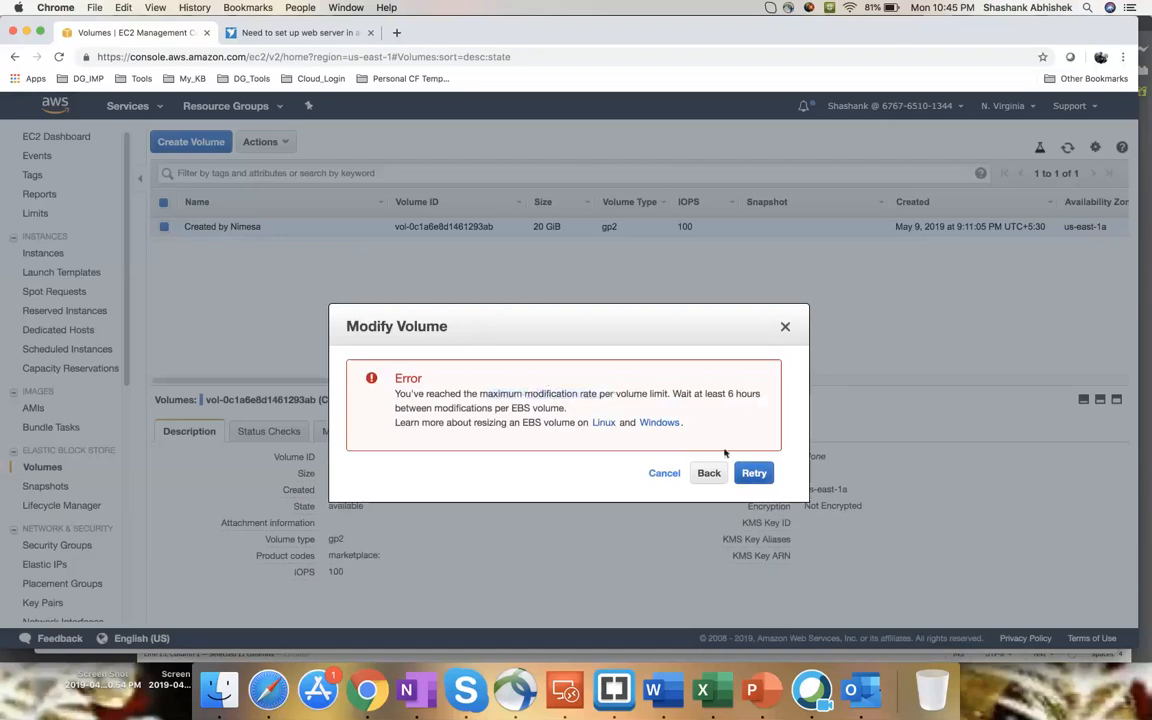
left_click(664, 472)
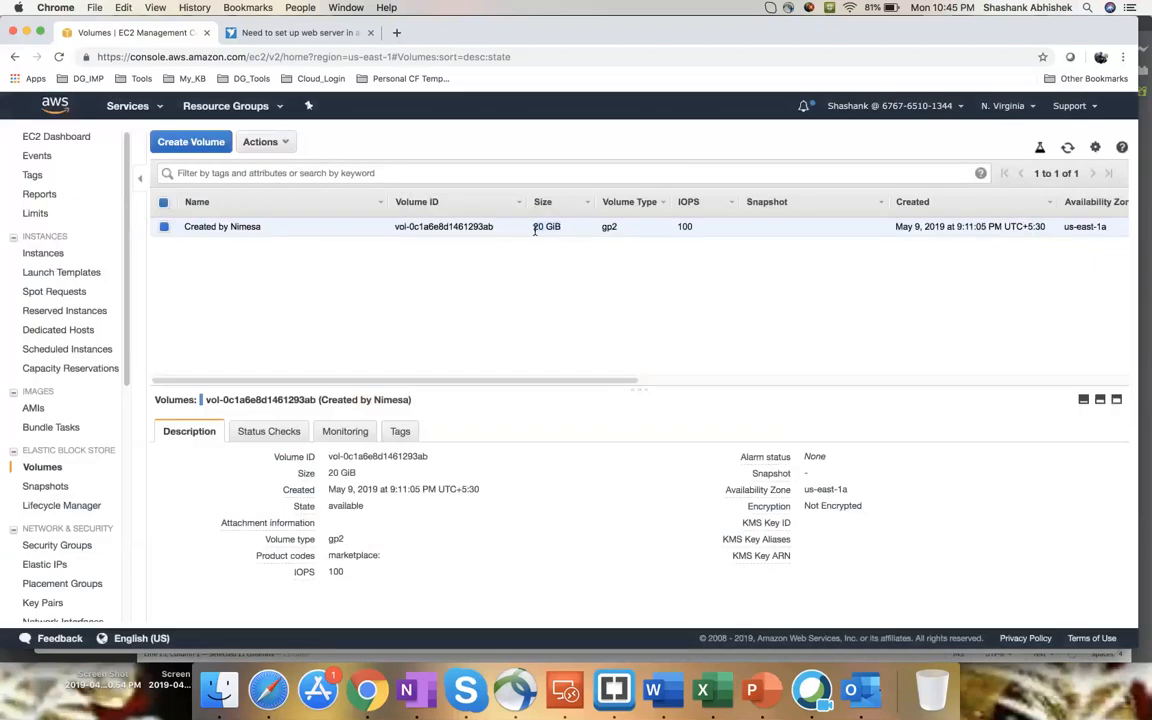
mouse_move(380, 258)
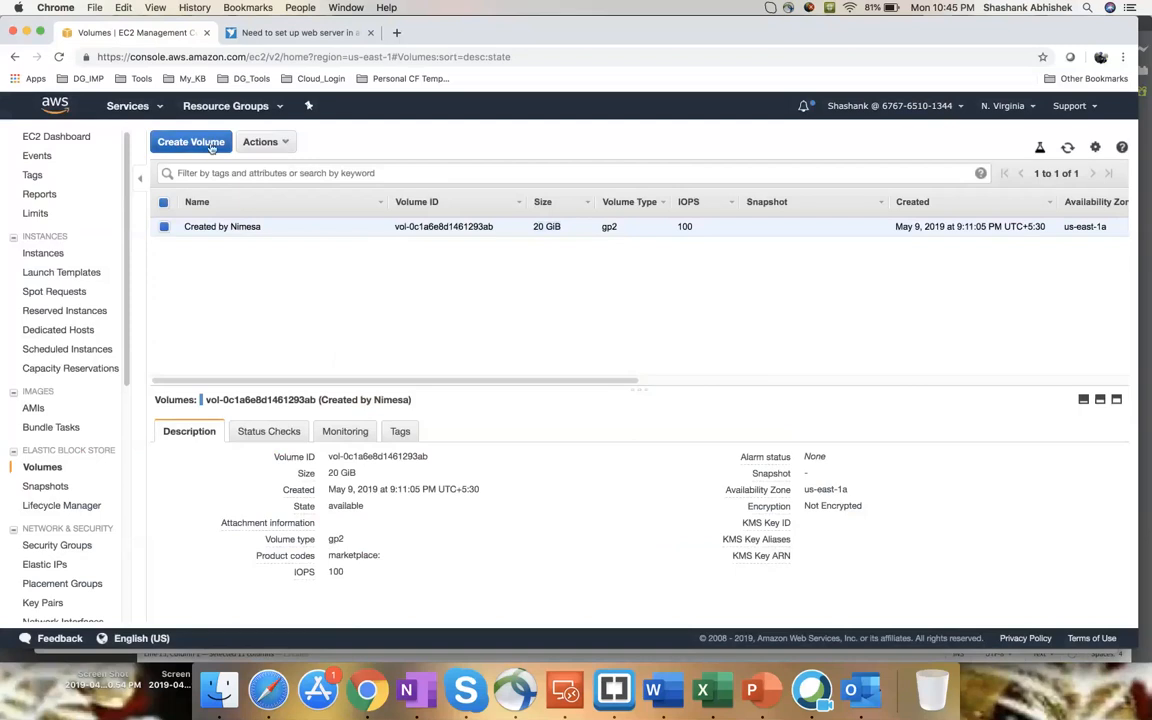
Step: Create a 5 GiB gp2 volume tagged Name = test
left_click(190, 140)
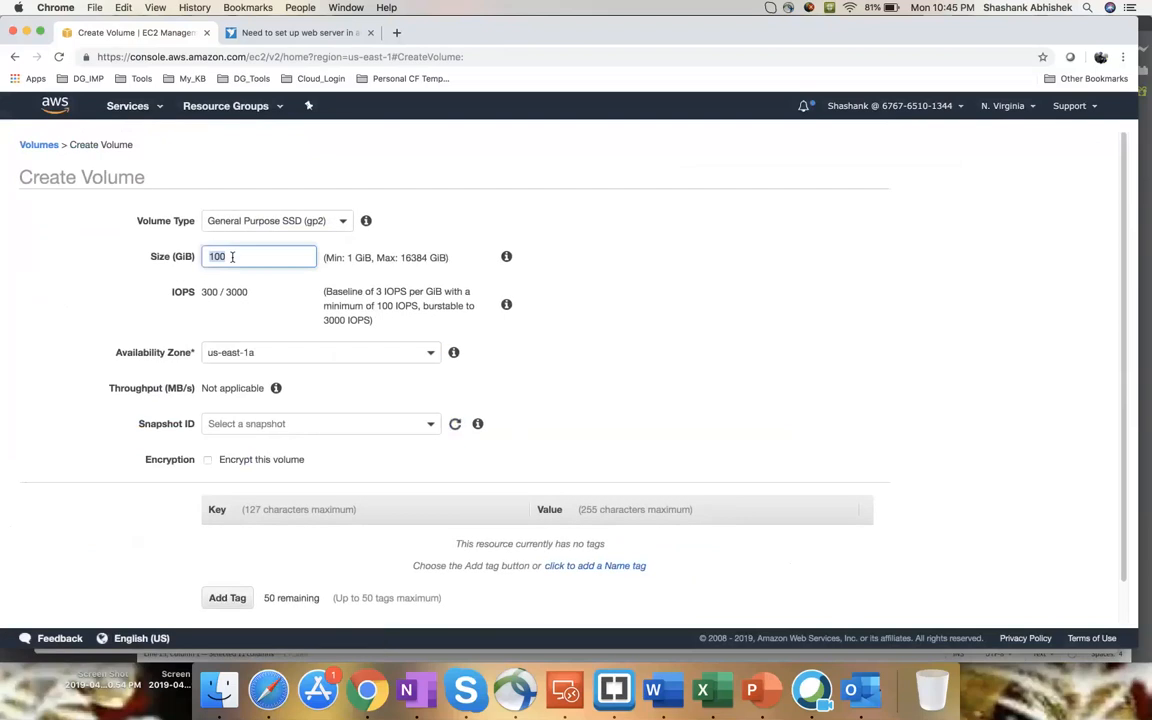
type("5")
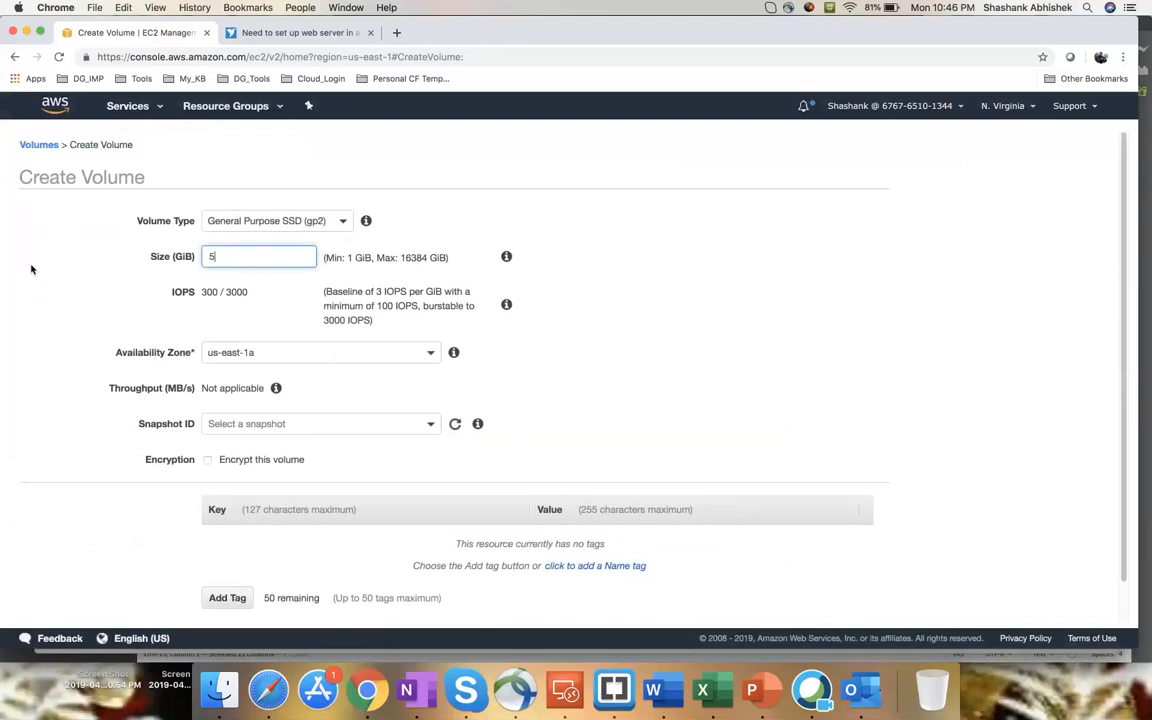
scroll("down", 3)
type("Name")
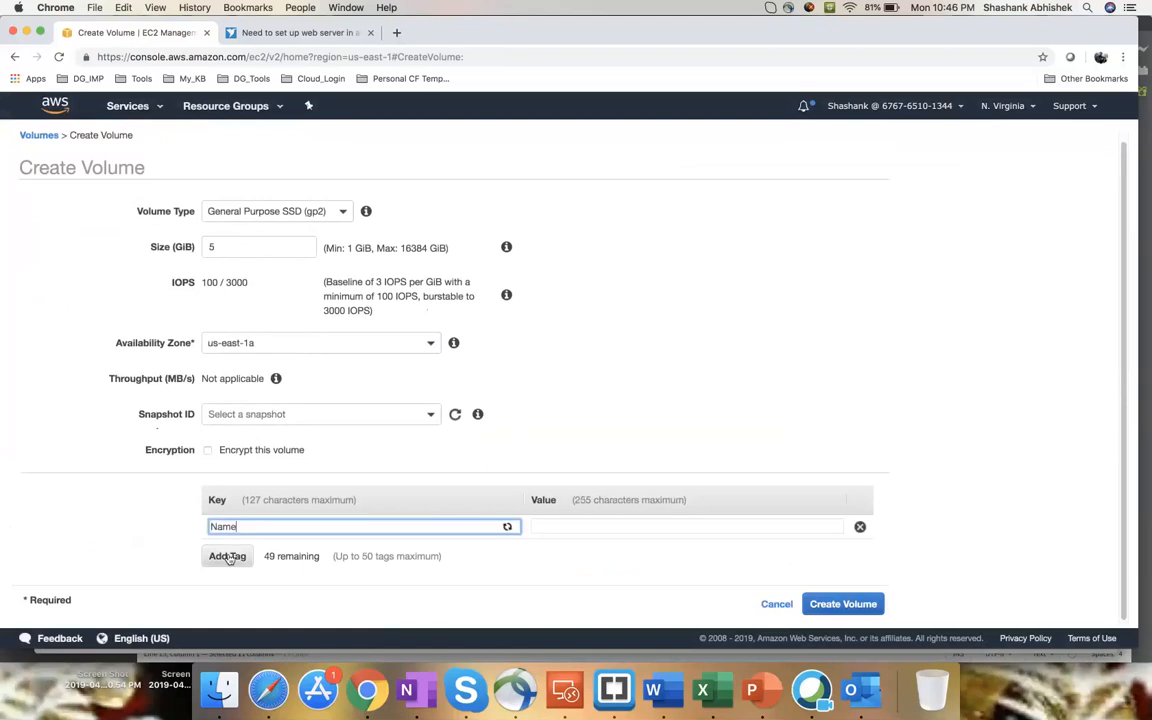
type("test")
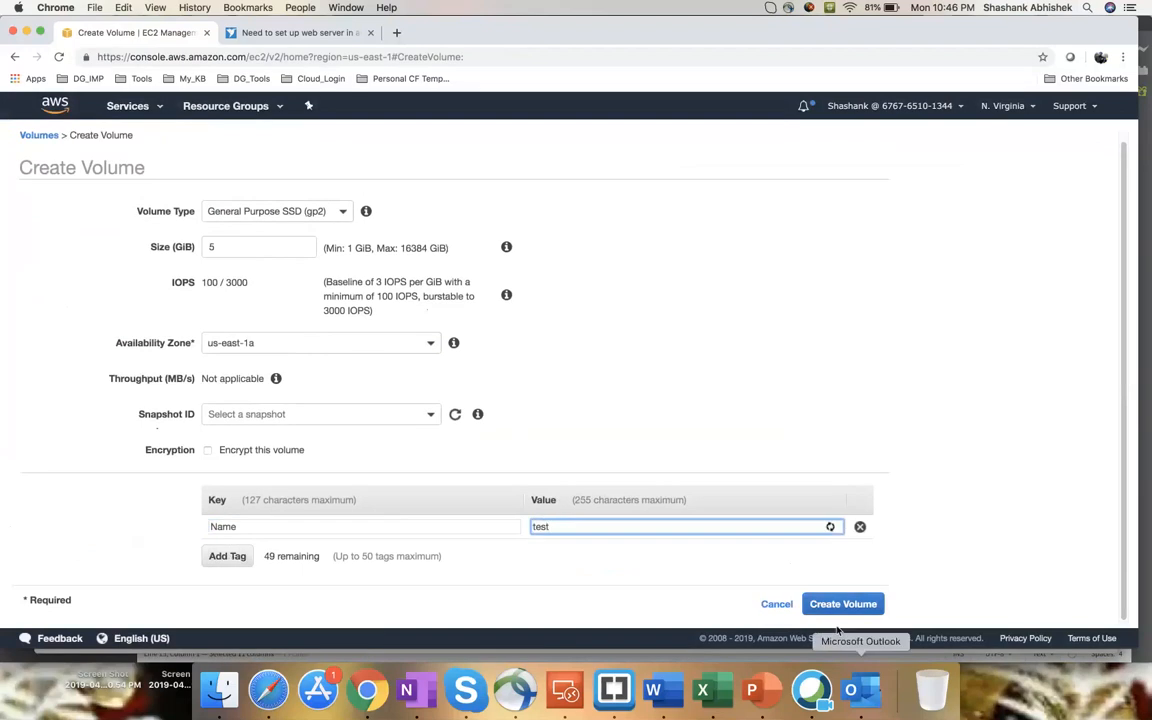
left_click(842, 604)
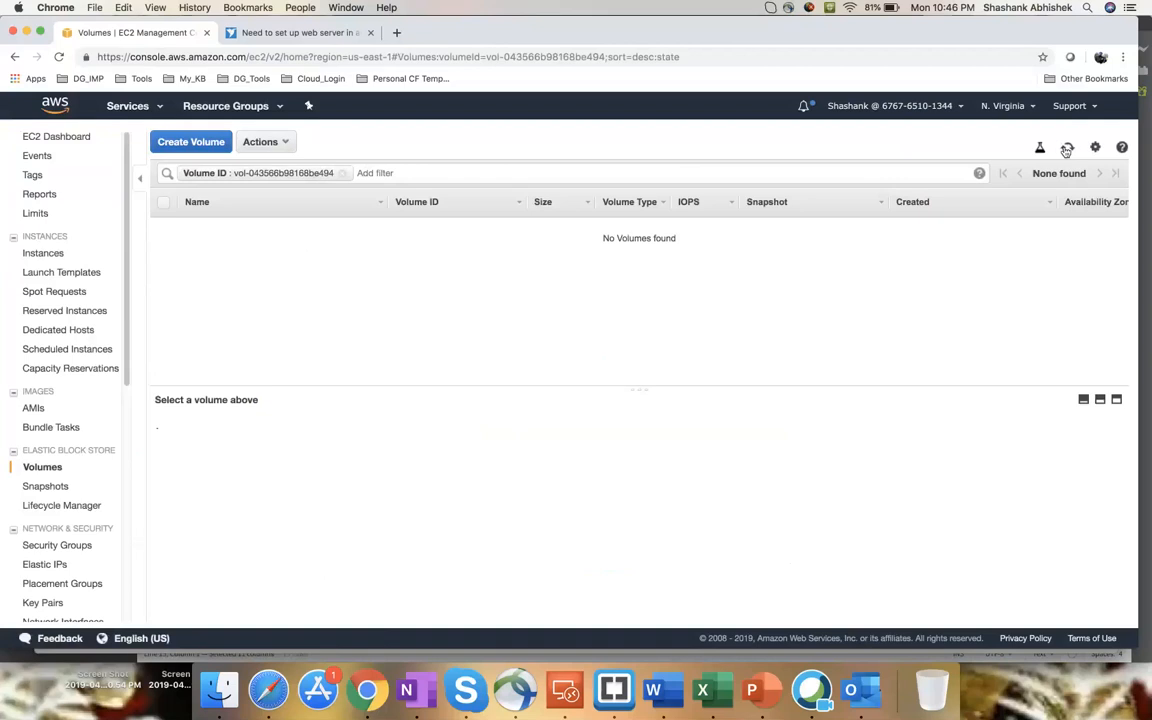
Step: Refresh the Volumes list so the new 5 GiB test volume appears
left_click(1068, 148)
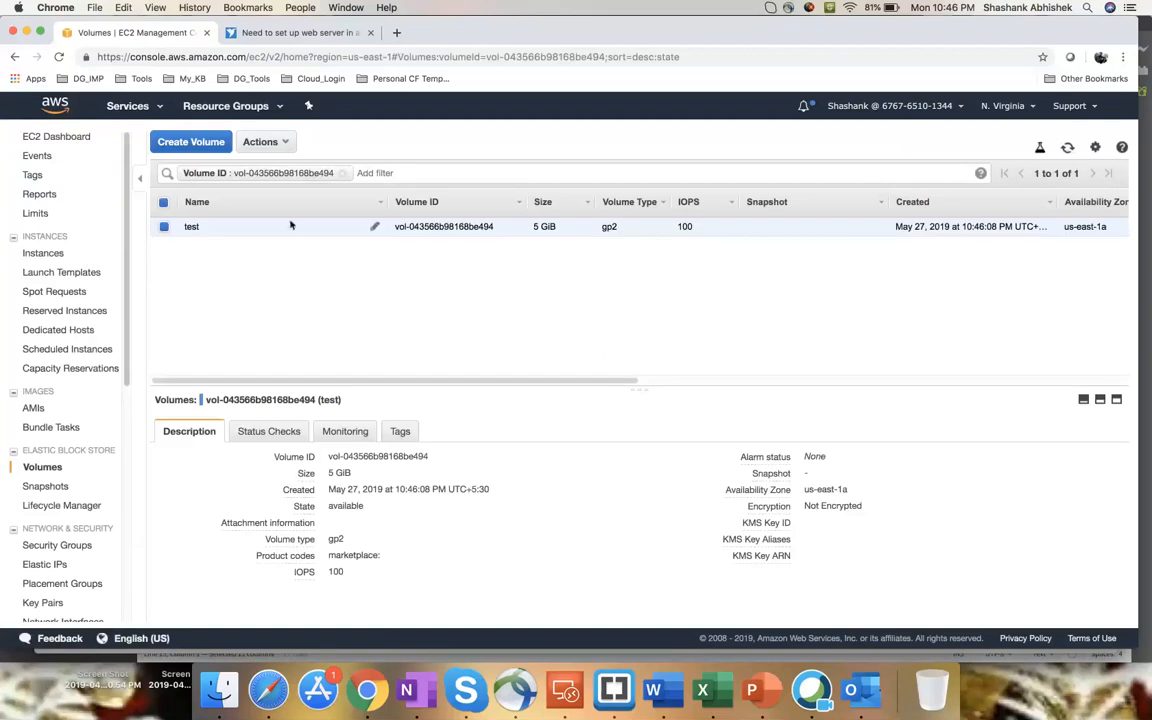
mouse_move(242, 230)
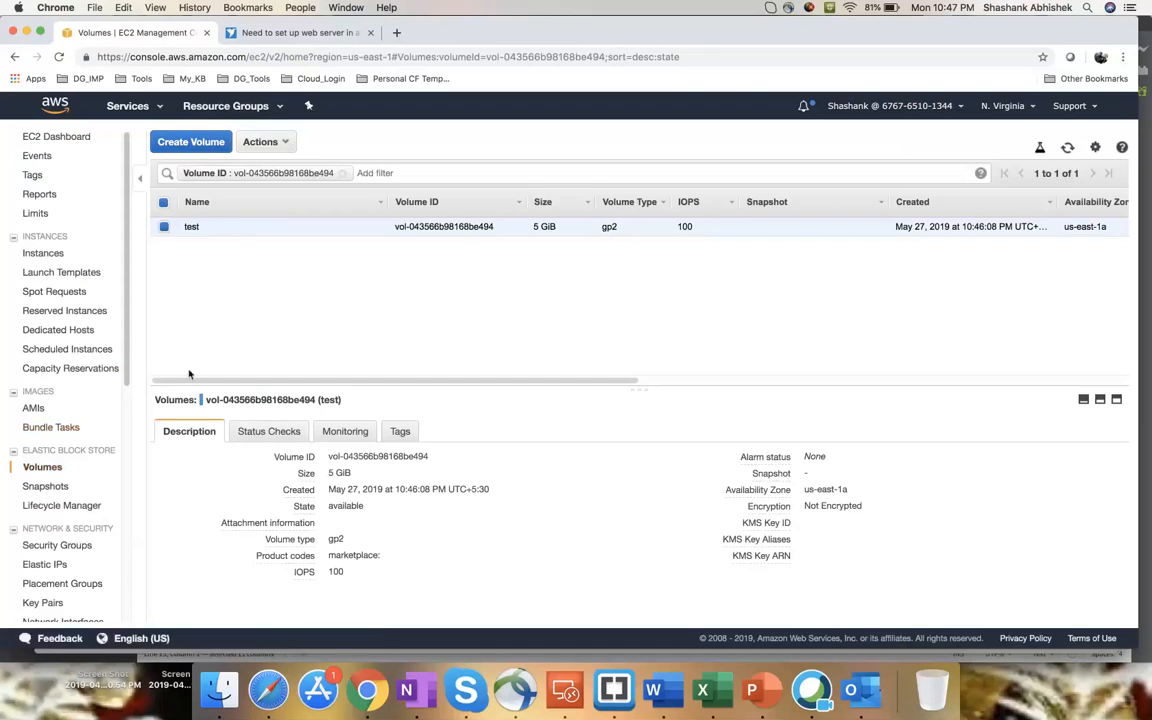
mouse_move(260, 318)
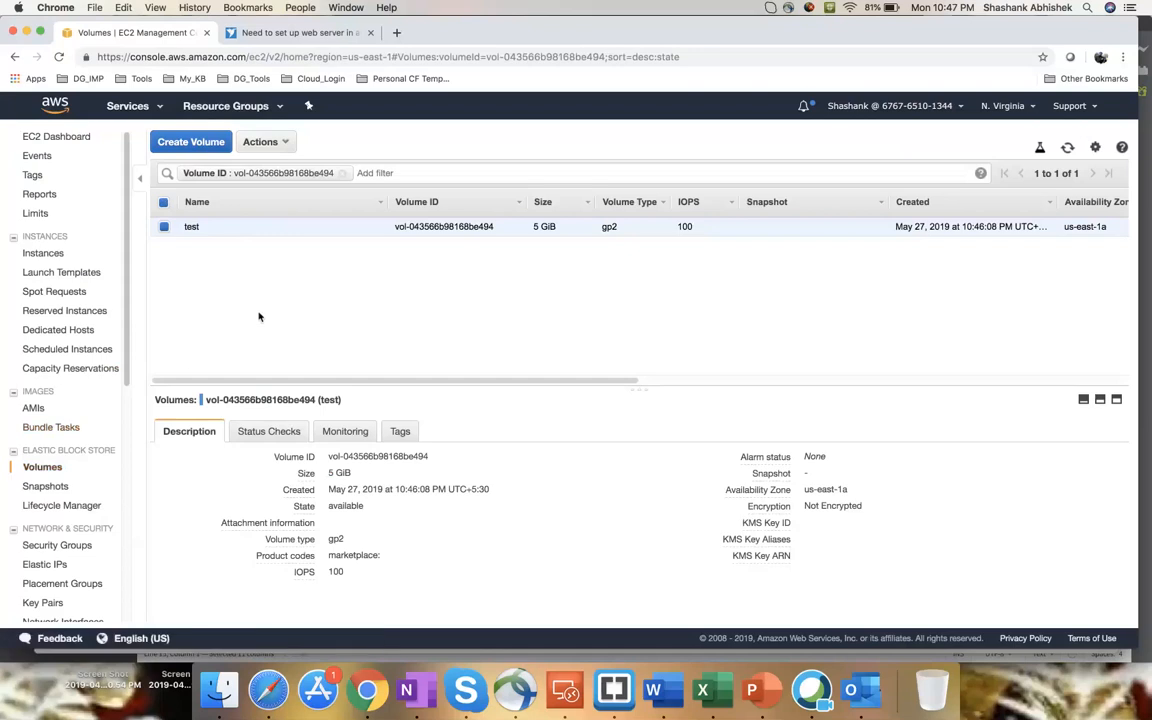
Step: Go to the IAM dashboard from the Services history
left_click(128, 104)
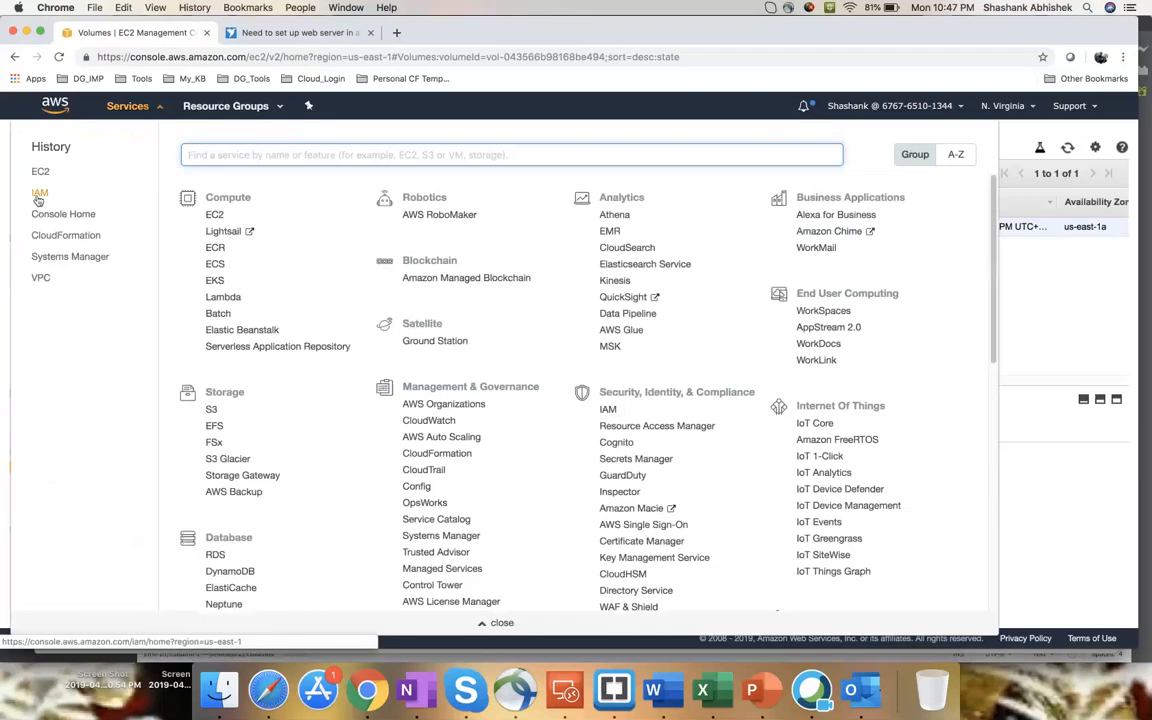
left_click(40, 192)
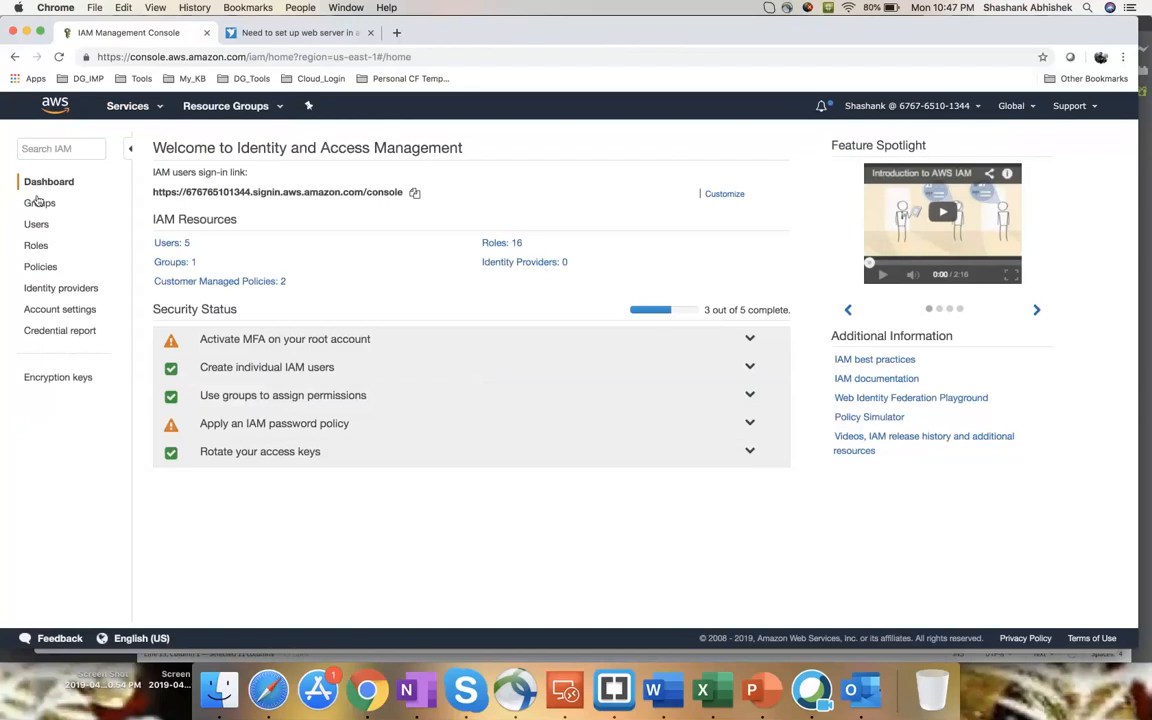
mouse_move(42, 202)
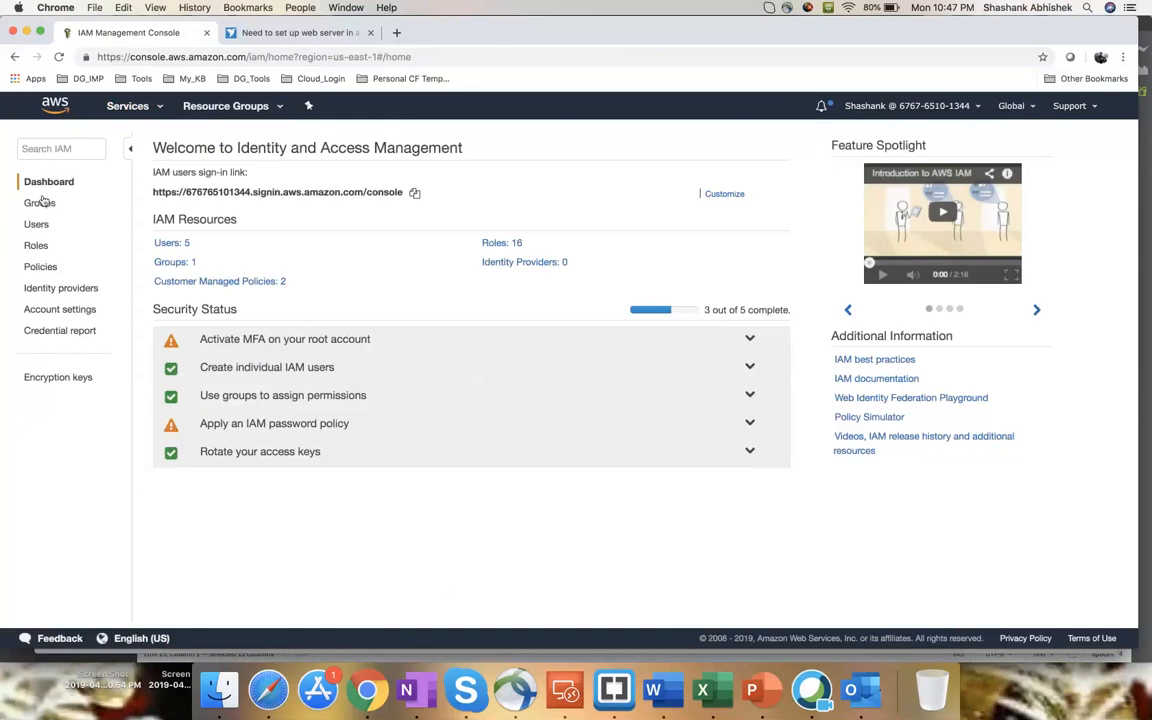
mouse_move(632, 588)
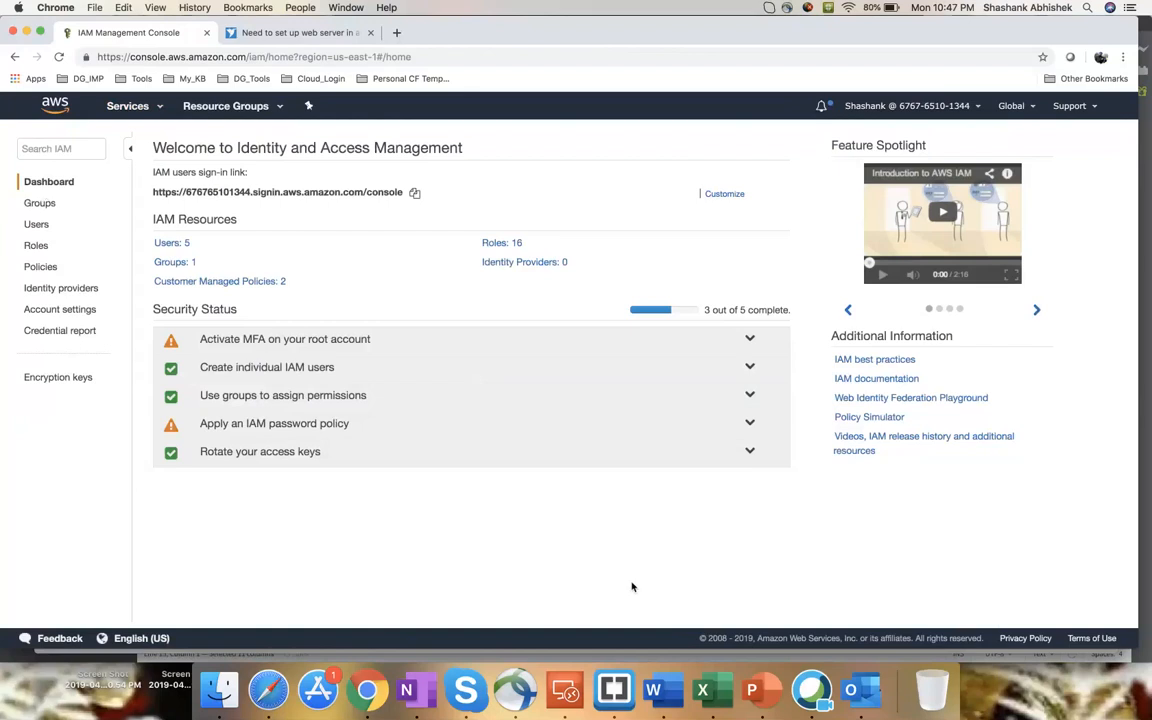
mouse_move(104, 246)
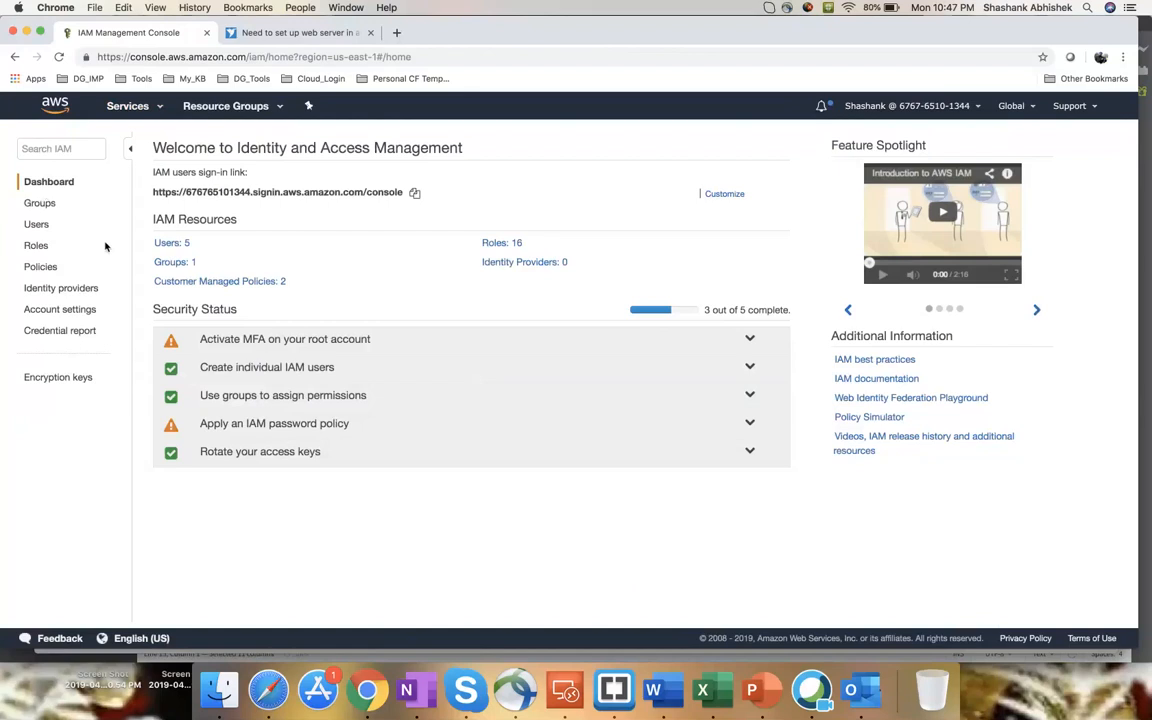
Step: Visit the IAM Groups page with the Admin group, then Policies, returning to the dashboard
left_click(40, 204)
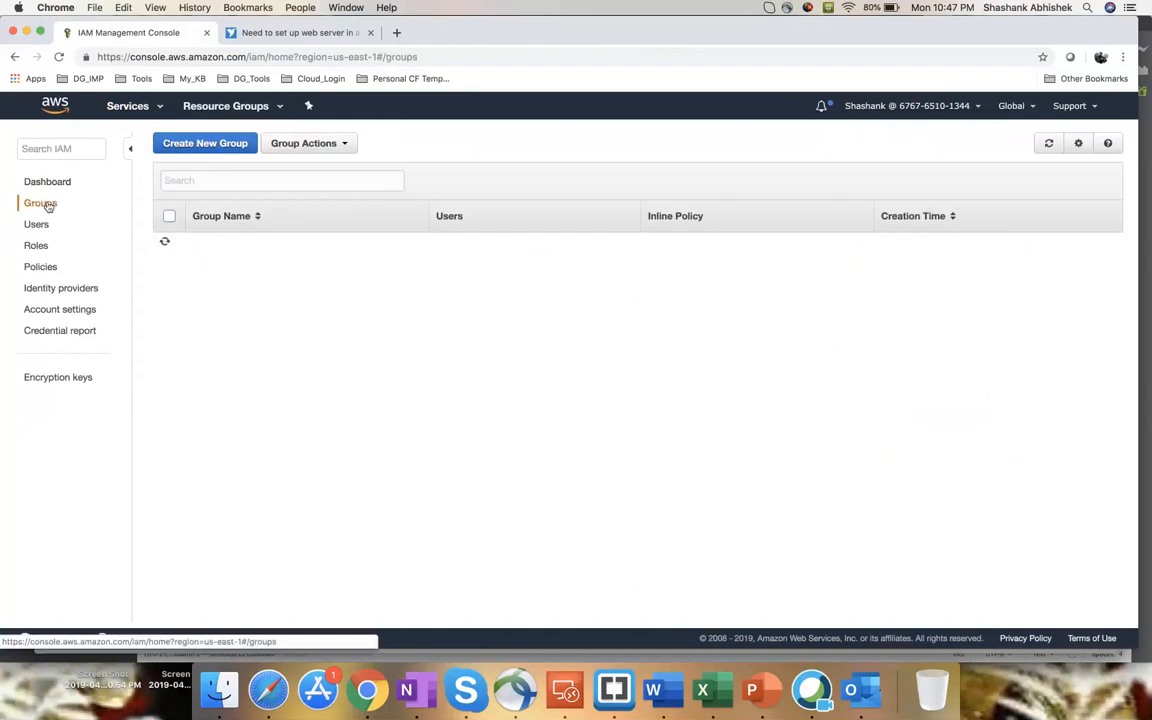
left_click(40, 204)
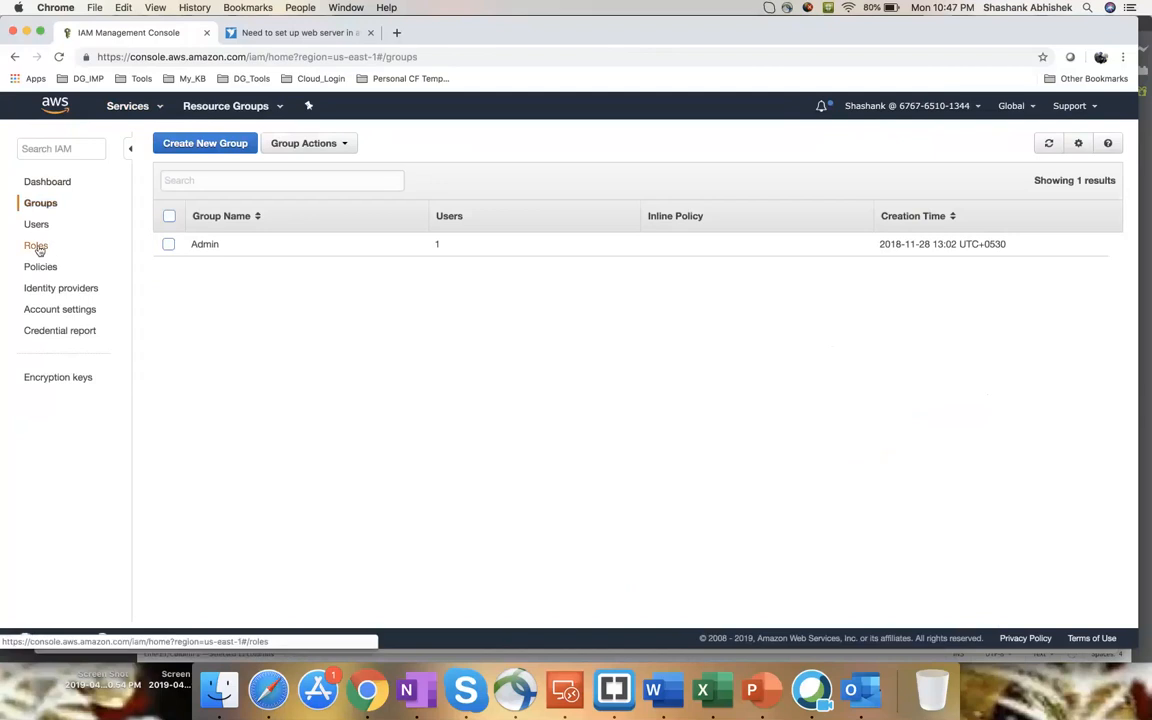
left_click(40, 266)
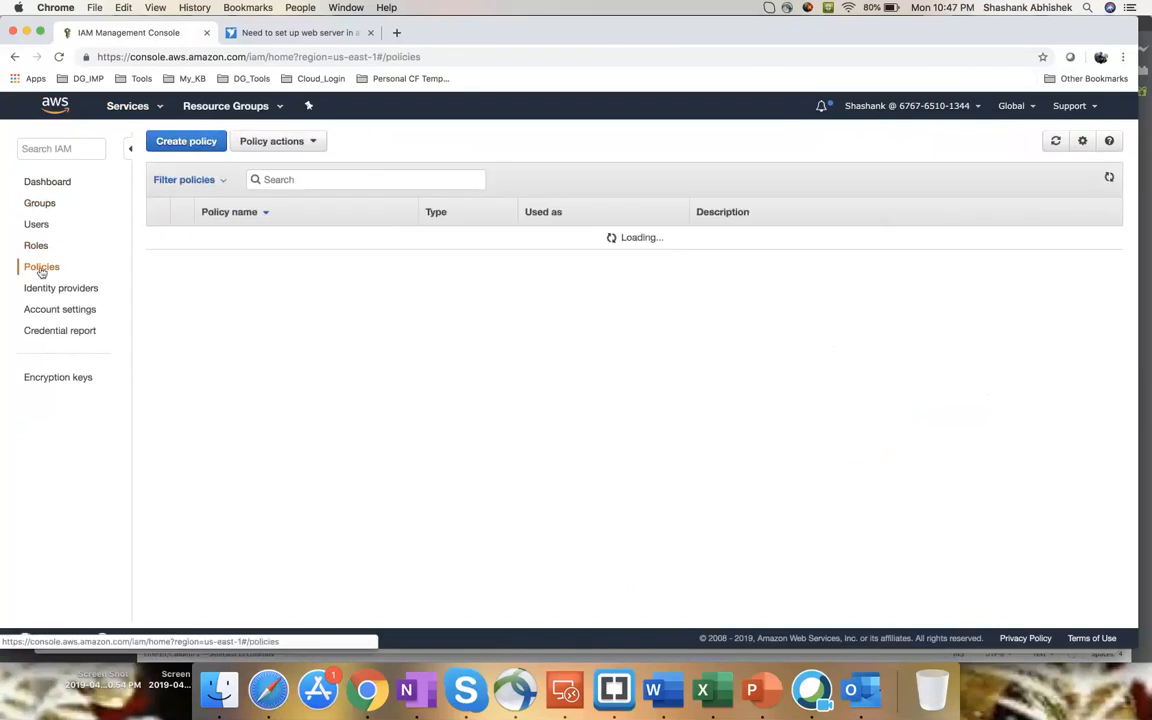
left_click(48, 180)
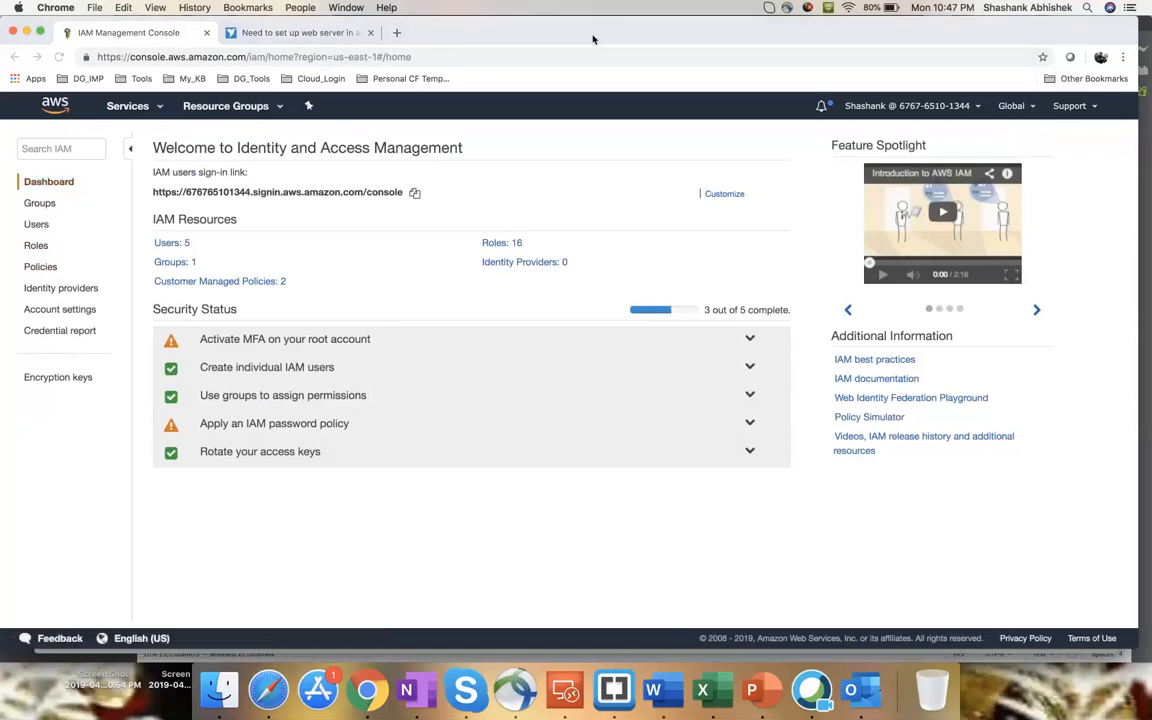
mouse_move(468, 176)
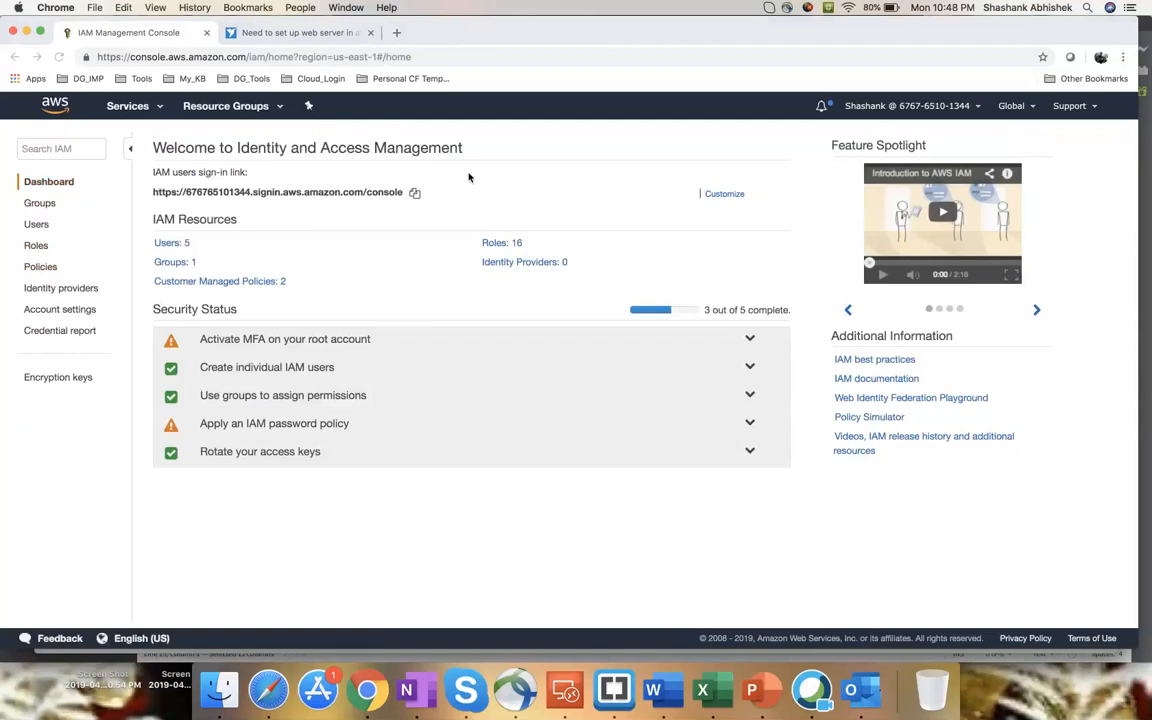
mouse_move(640, 38)
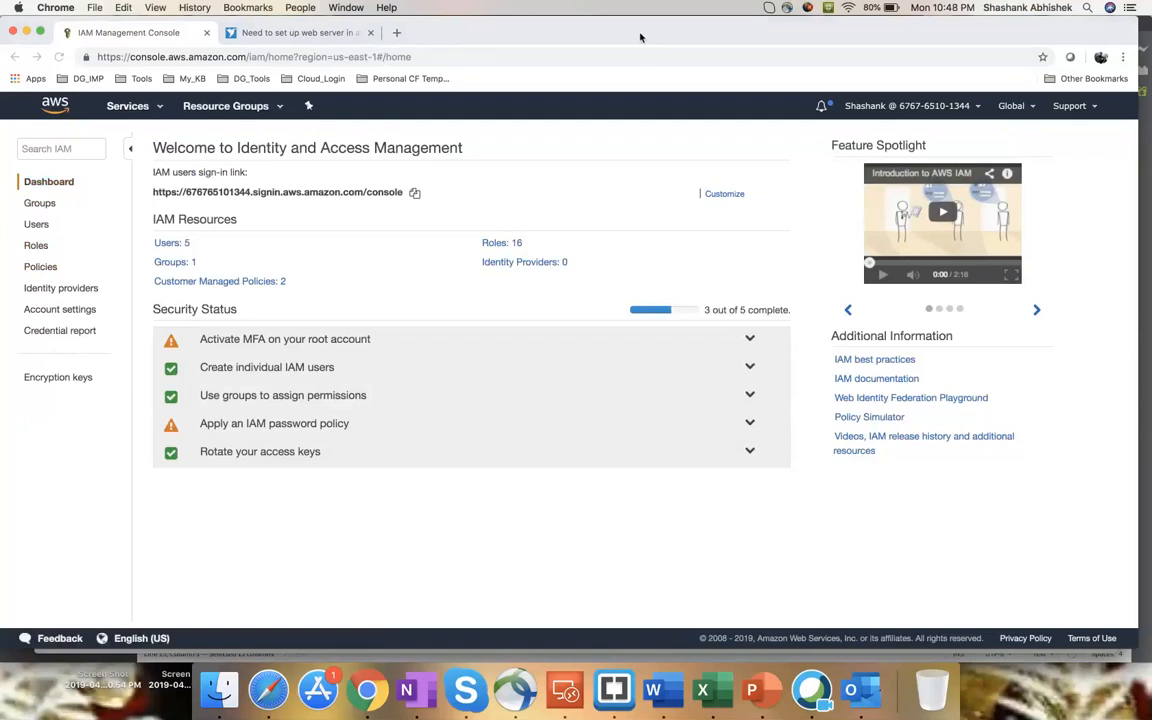